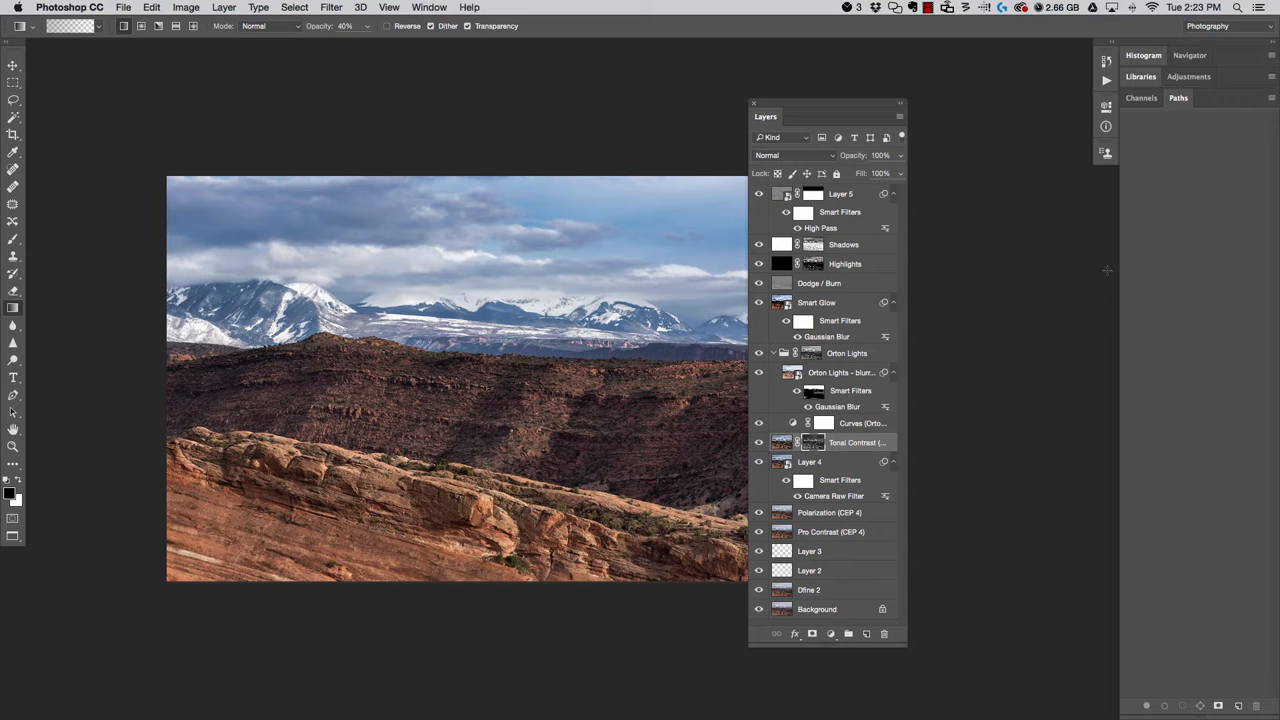
{"action": "mouse_move", "coordinate": [992, 500]}
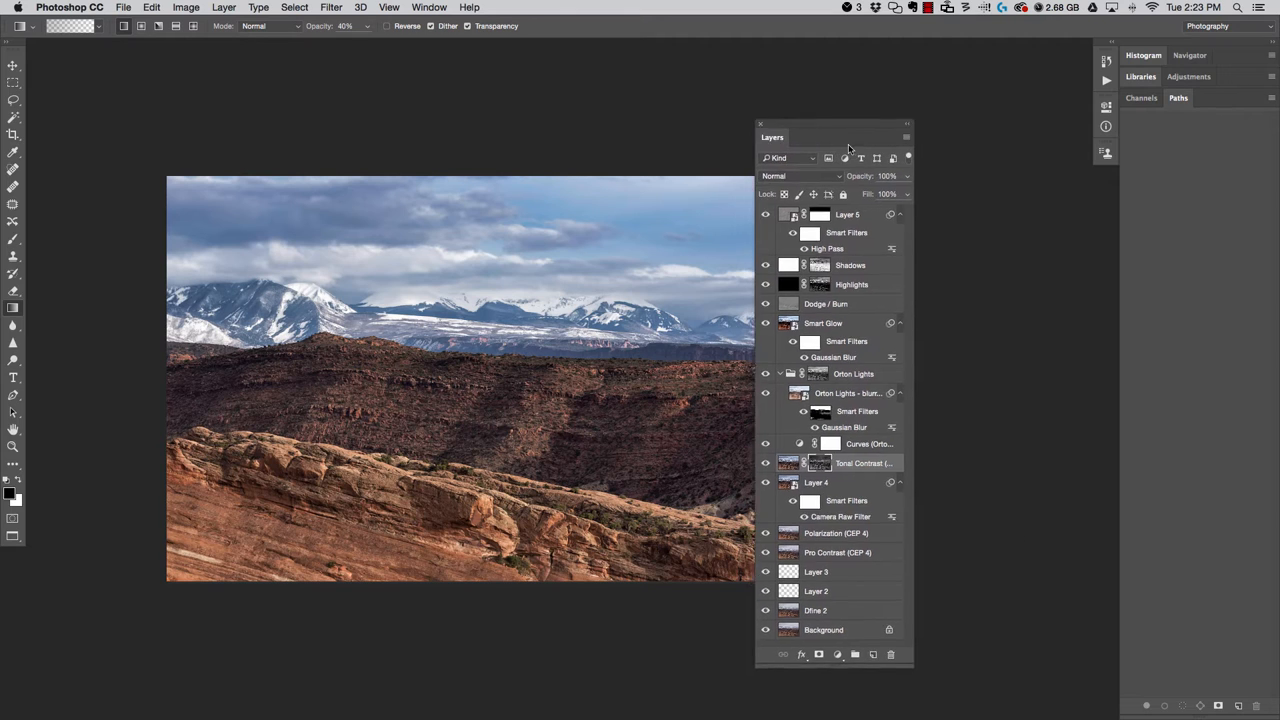
Dock the Layers panel with the side panels and select a lower clean-up layer
{"action": "left_click_drag", "start_coordinate": [830, 136], "coordinate": [872, 128]}
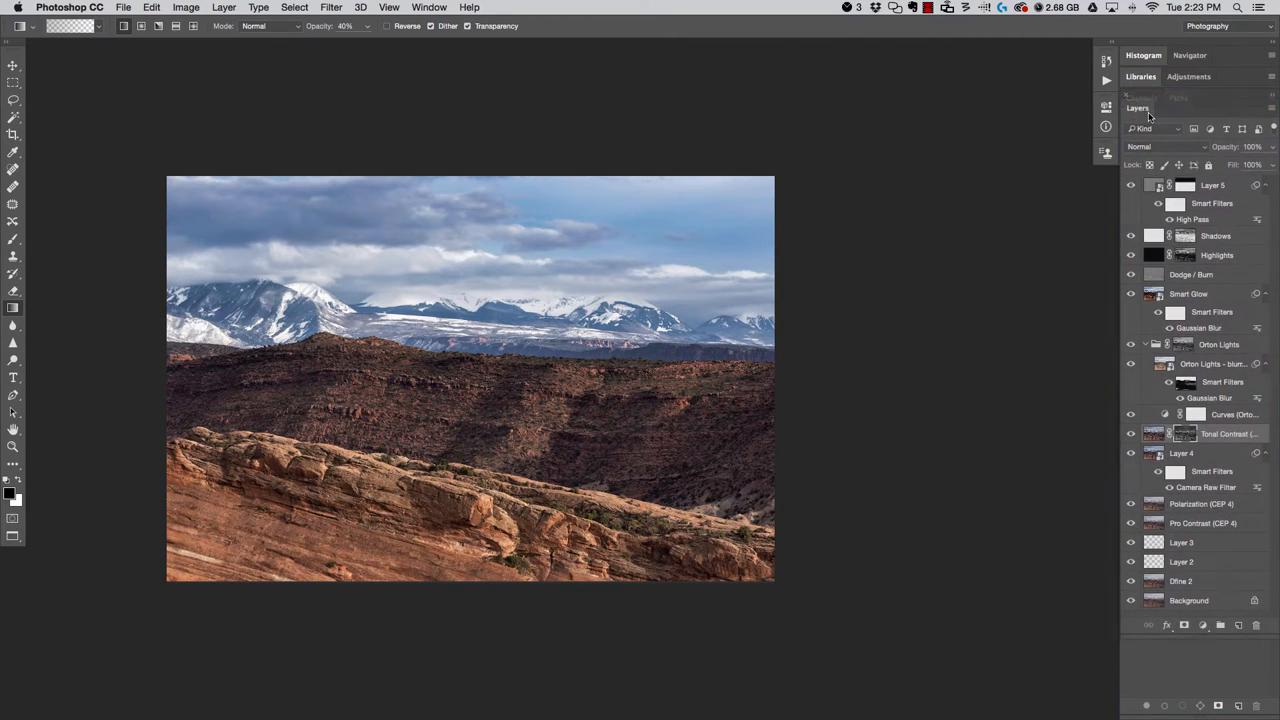
{"action": "left_click_drag", "start_coordinate": [1136, 108], "coordinate": [848, 134]}
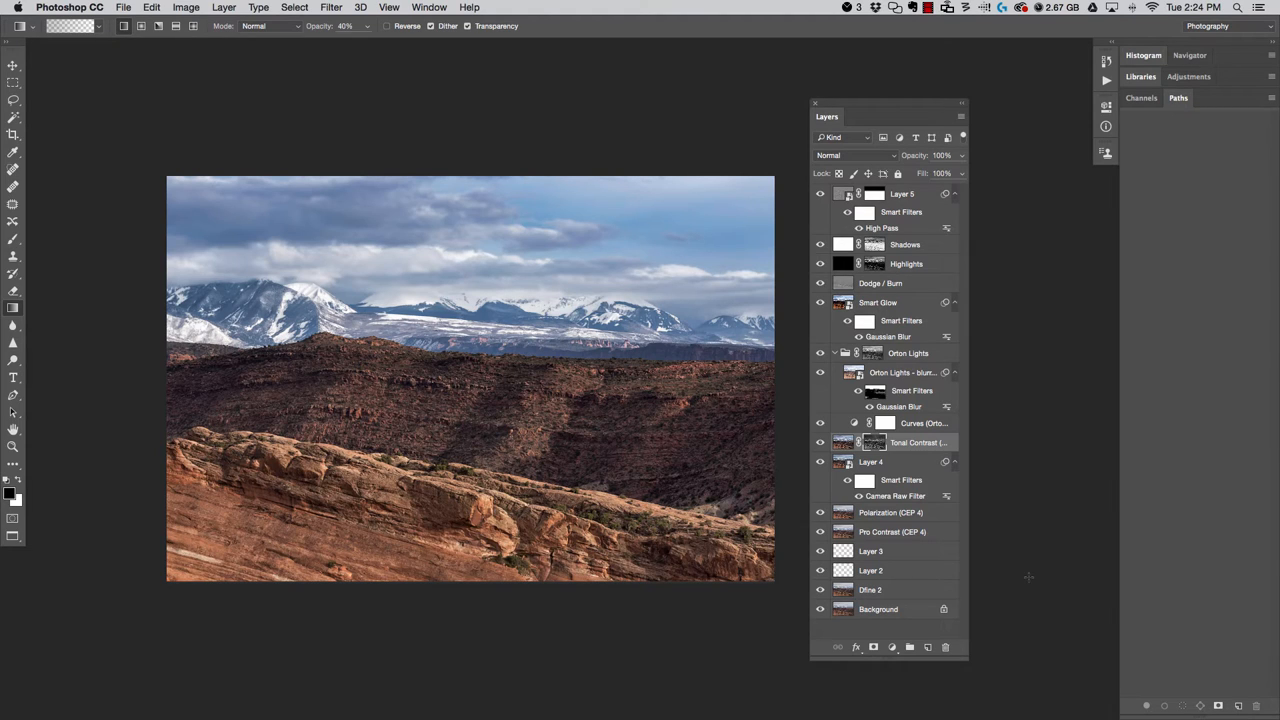
{"action": "mouse_move", "coordinate": [988, 580]}
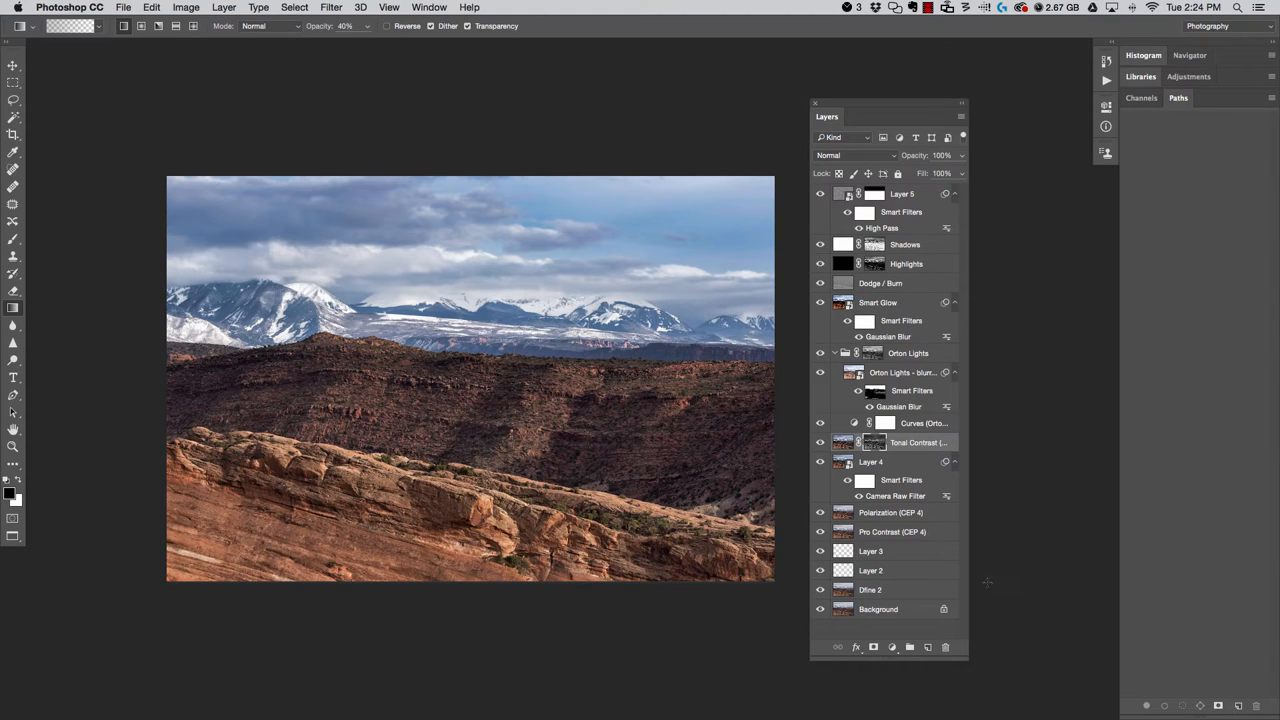
{"action": "left_click", "coordinate": [884, 588]}
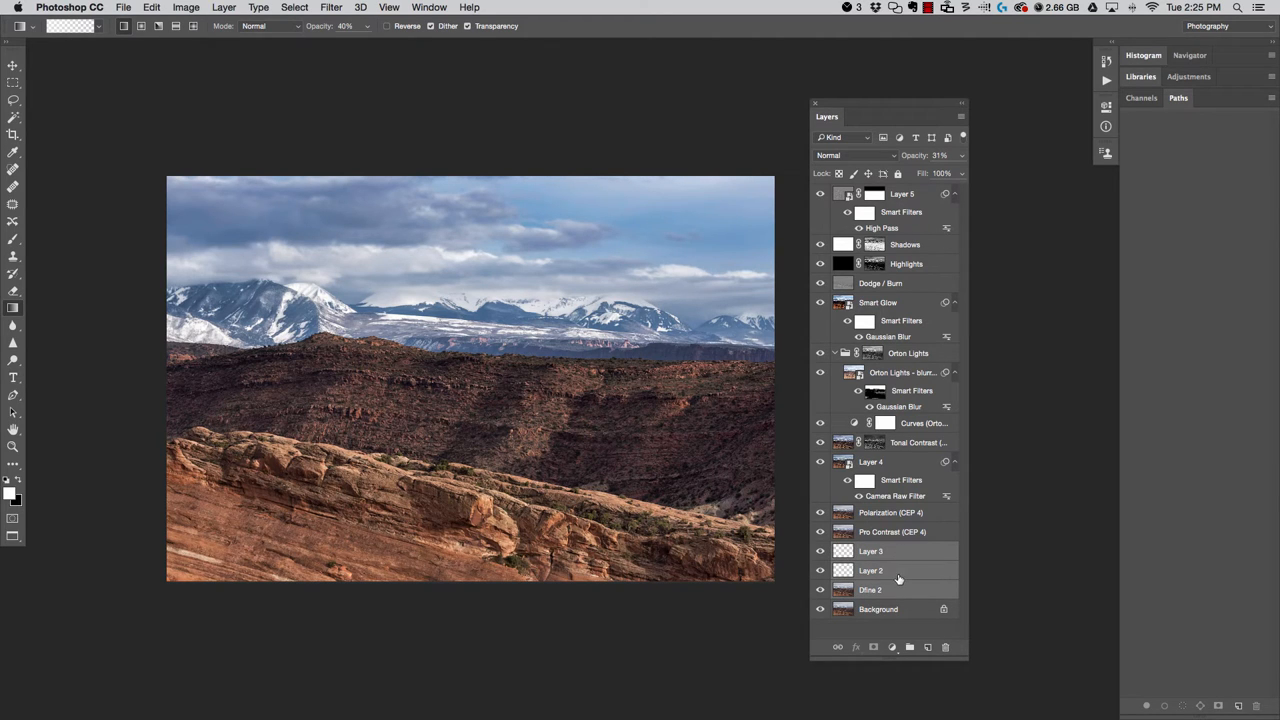
{"action": "mouse_move", "coordinate": [960, 582]}
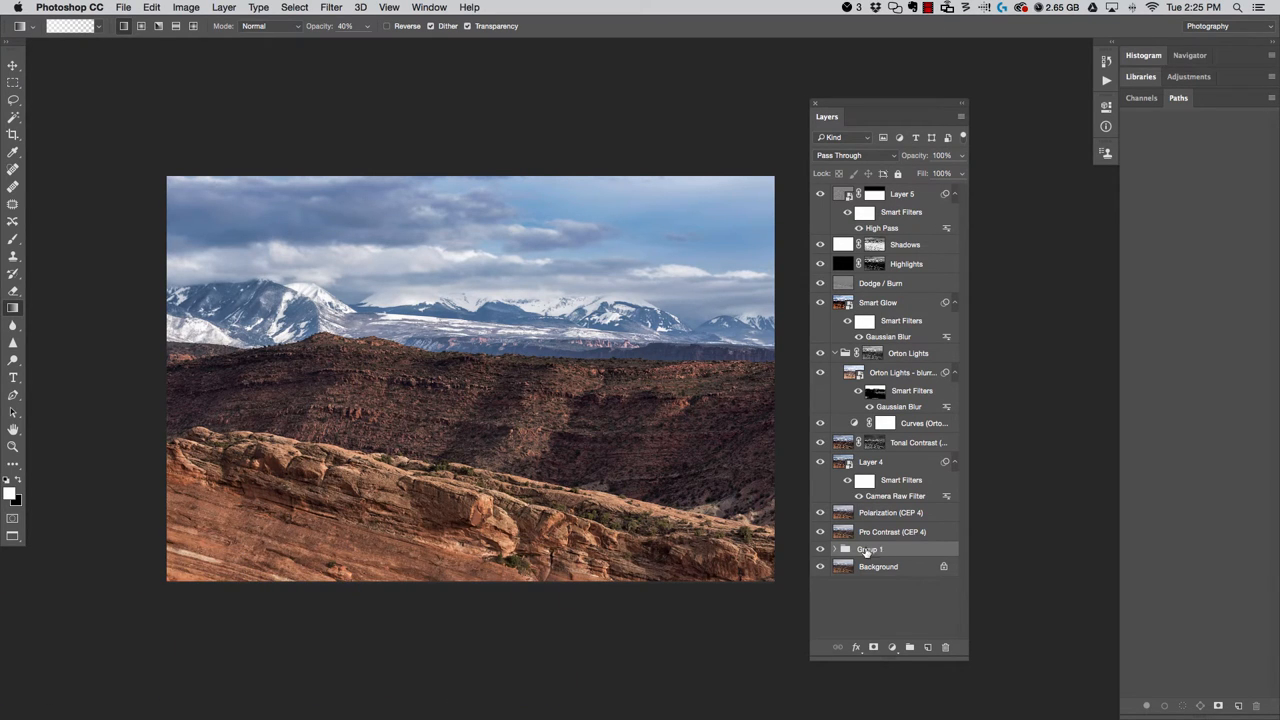
Group the creative adjustment layers from Shadows down to Pro Contrast with Command+G
{"action": "left_click", "coordinate": [836, 548]}
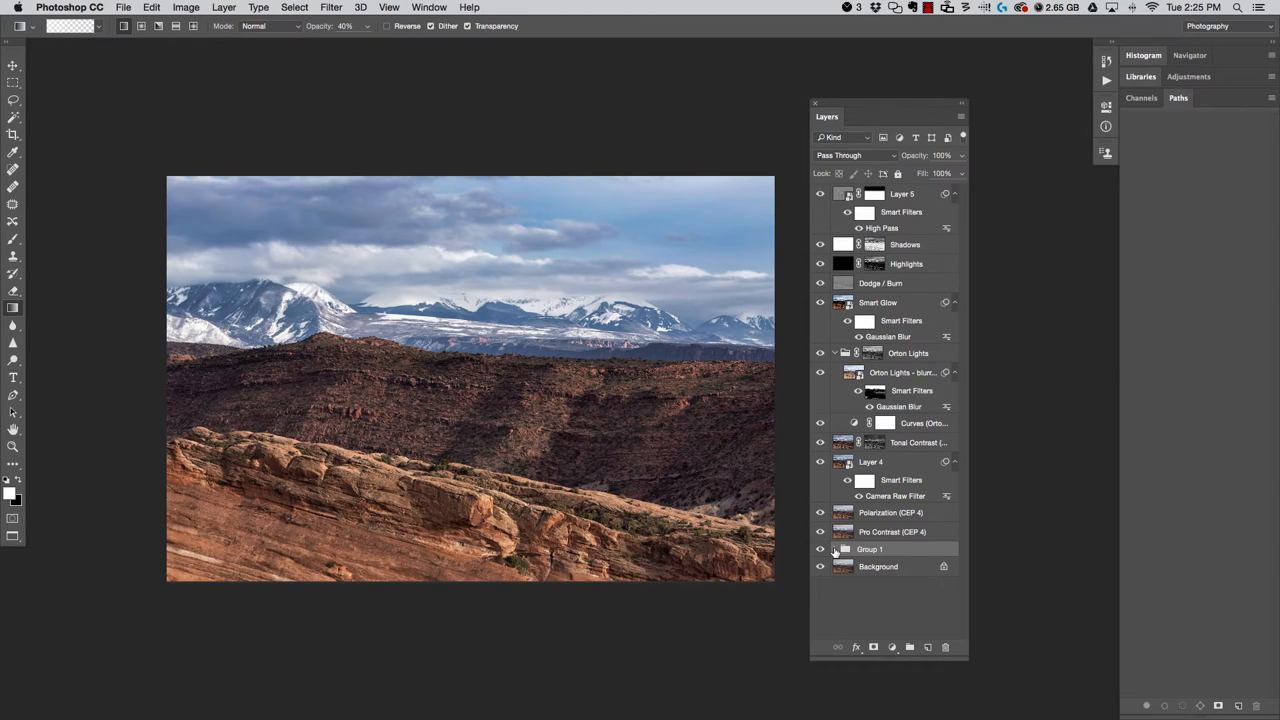
{"action": "left_click", "coordinate": [836, 548]}
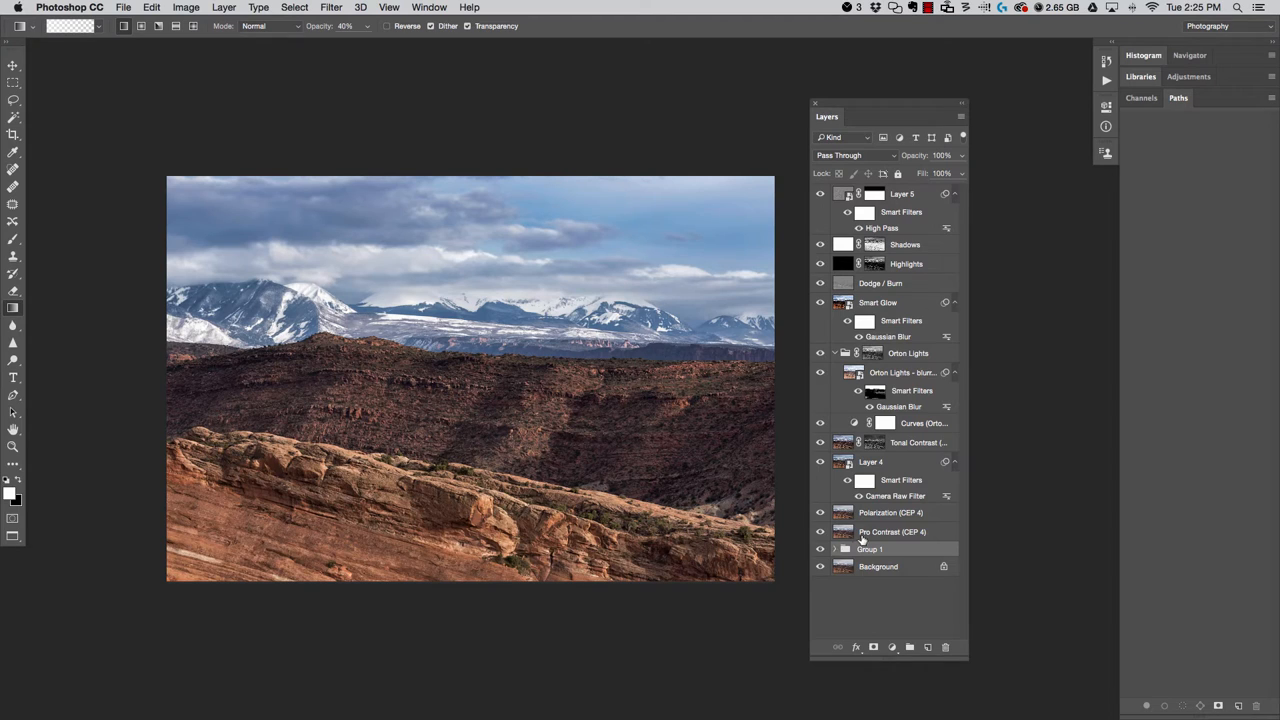
{"action": "left_click", "coordinate": [892, 532]}
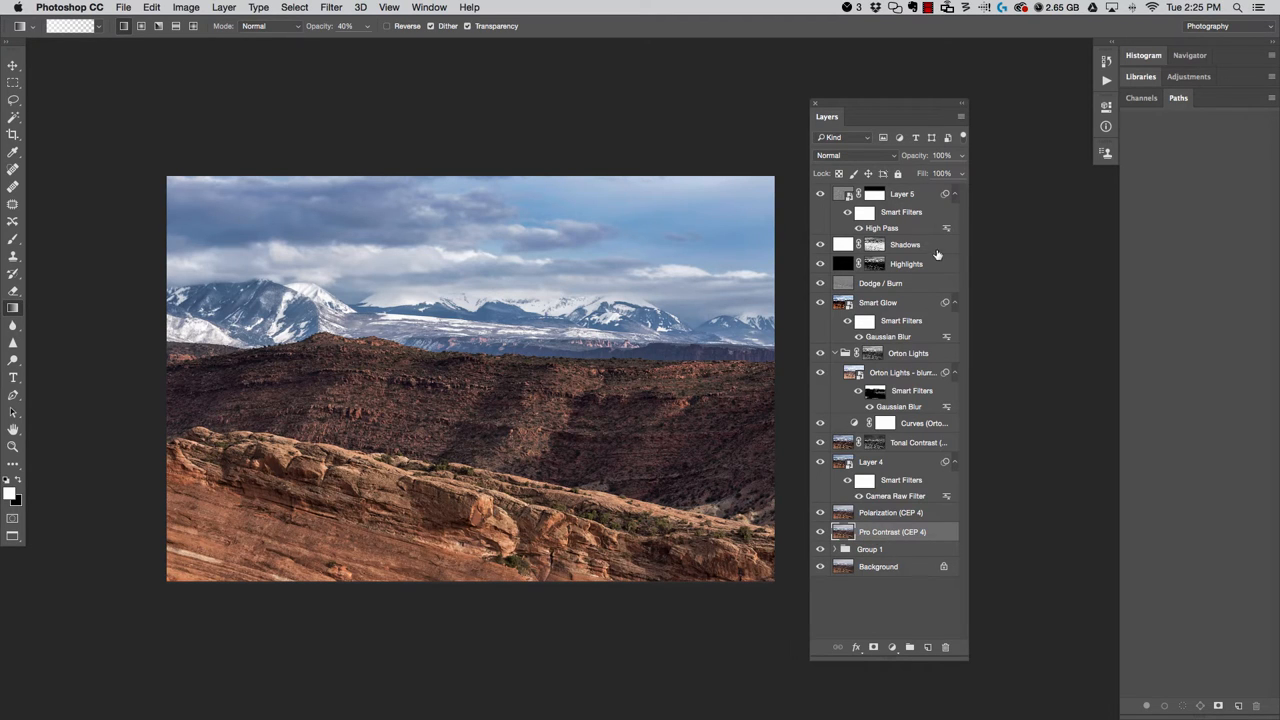
{"action": "left_click", "coordinate": [904, 244]}
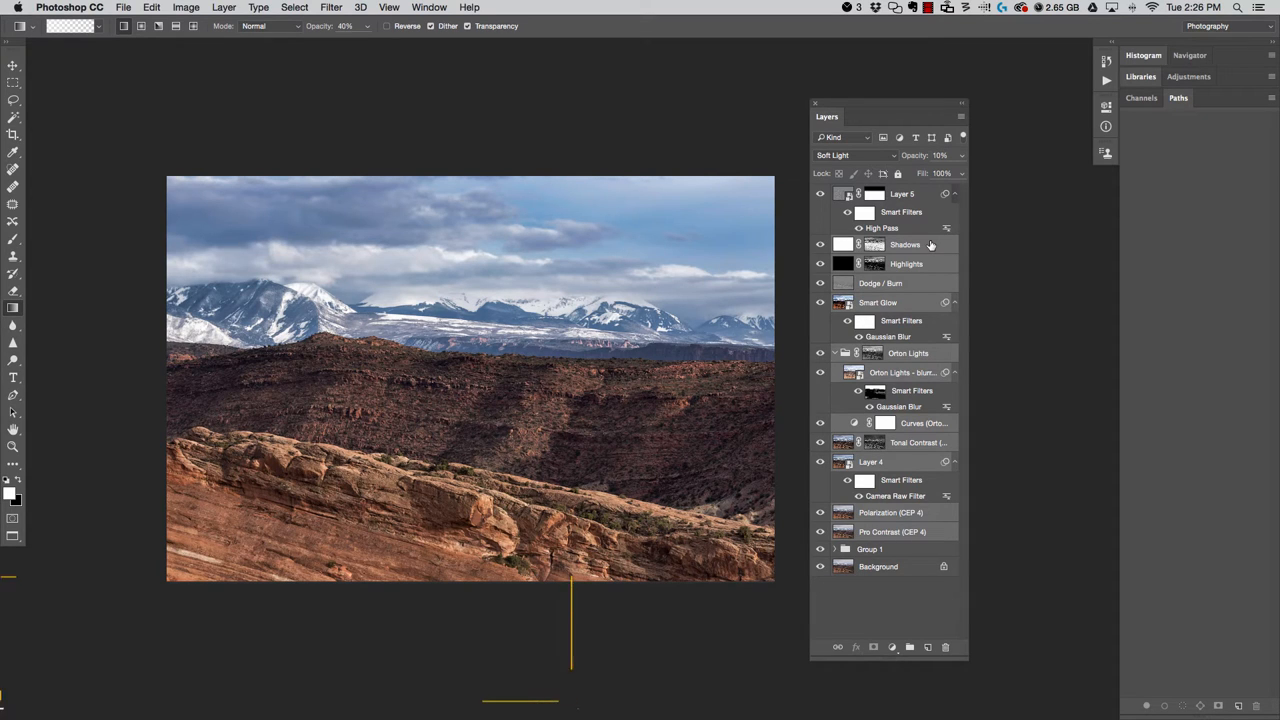
{"action": "key", "text": "cmd+g"}
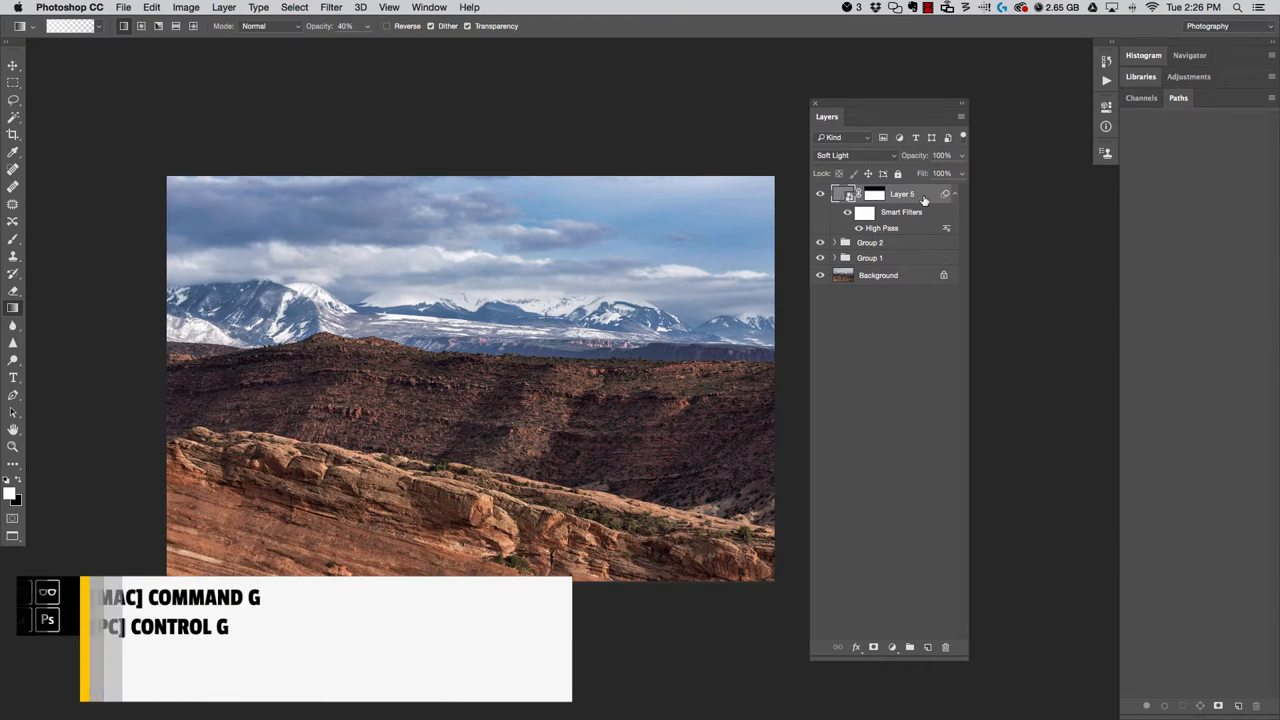
Put the high-pass Layer 5 into its own group and collapse that new top group
{"action": "key", "text": "cmd+g"}
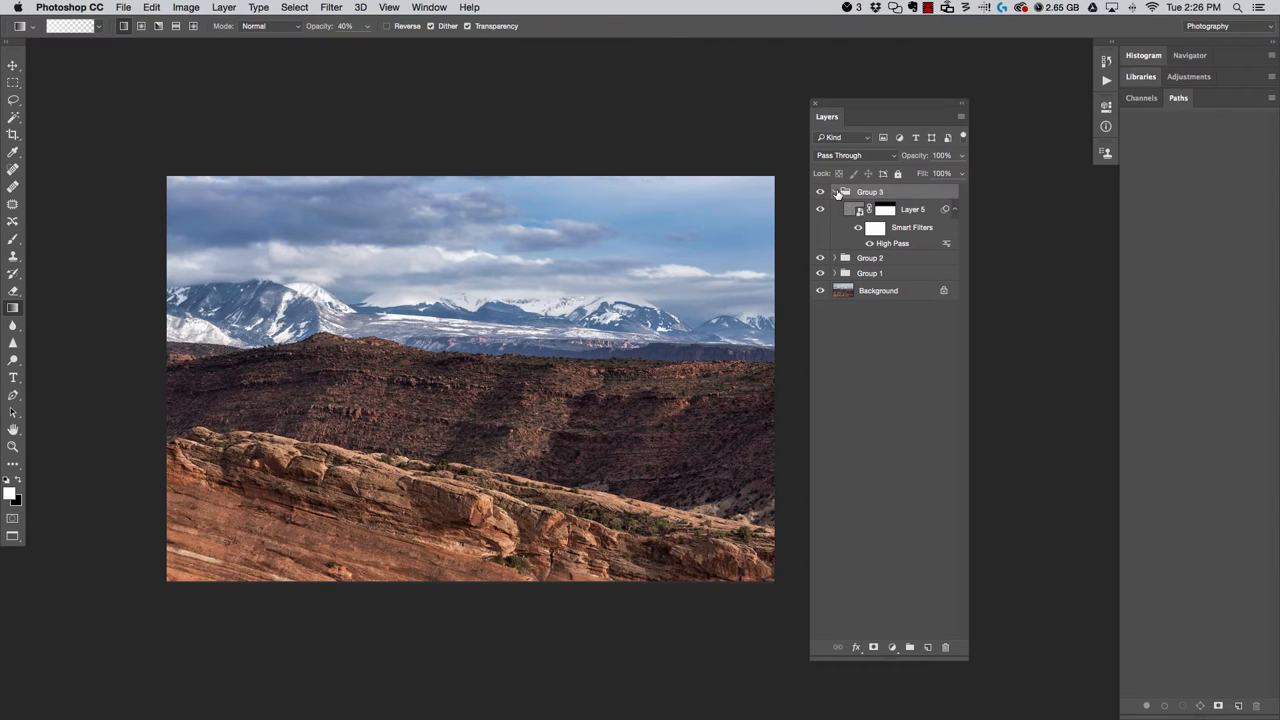
{"action": "left_click", "coordinate": [834, 192]}
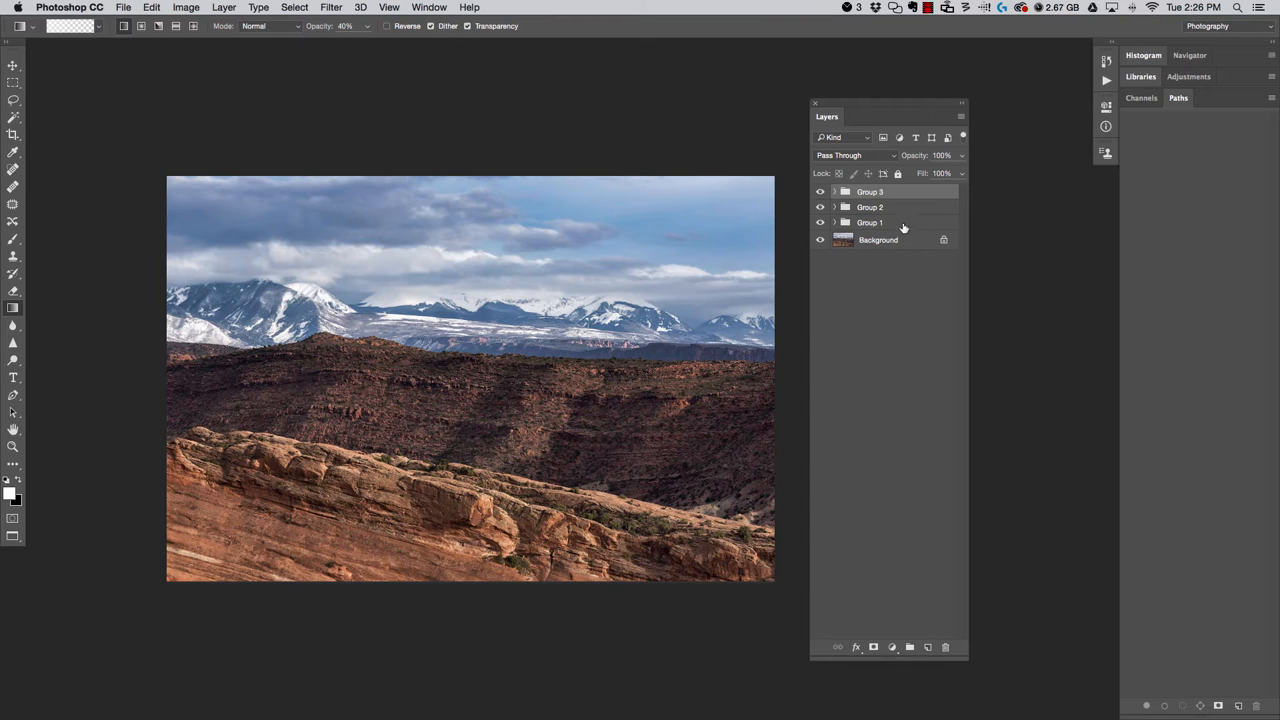
Rename the bottom group Clean Up Process and the middle group Creative Process
{"action": "left_click", "coordinate": [868, 222]}
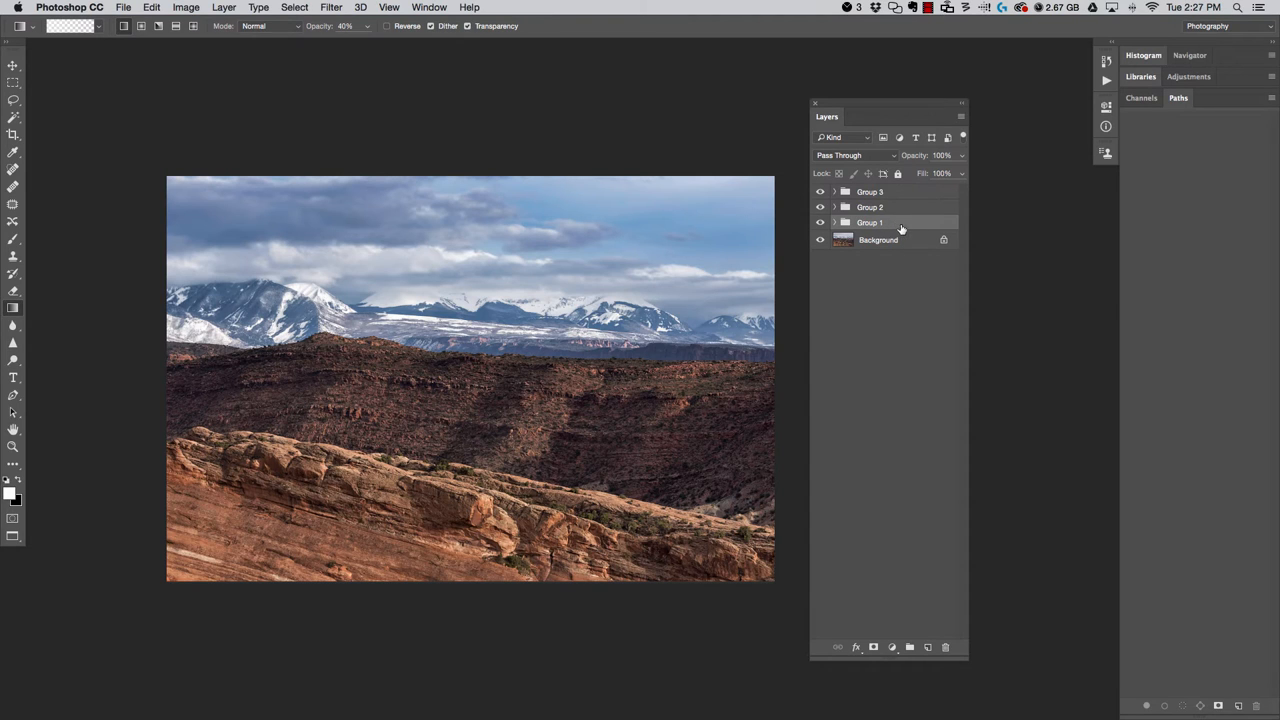
{"action": "mouse_move", "coordinate": [898, 230]}
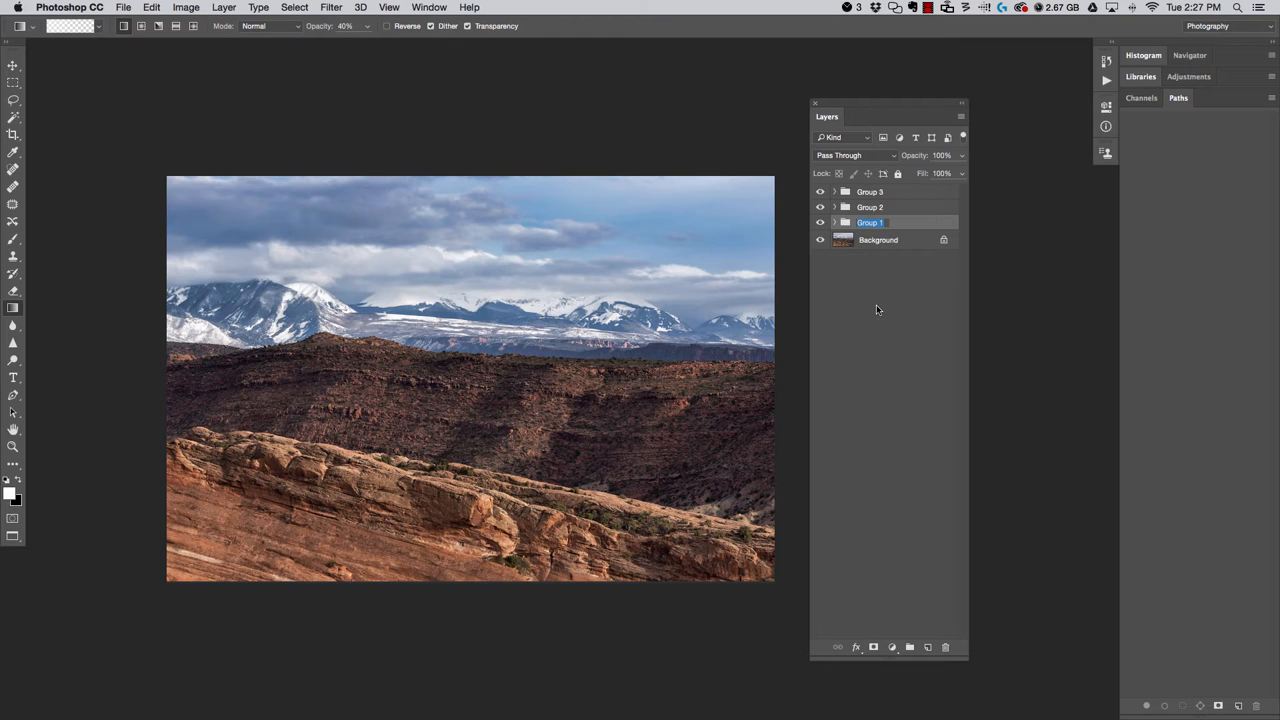
{"action": "type", "text": "Clean Up Process"}
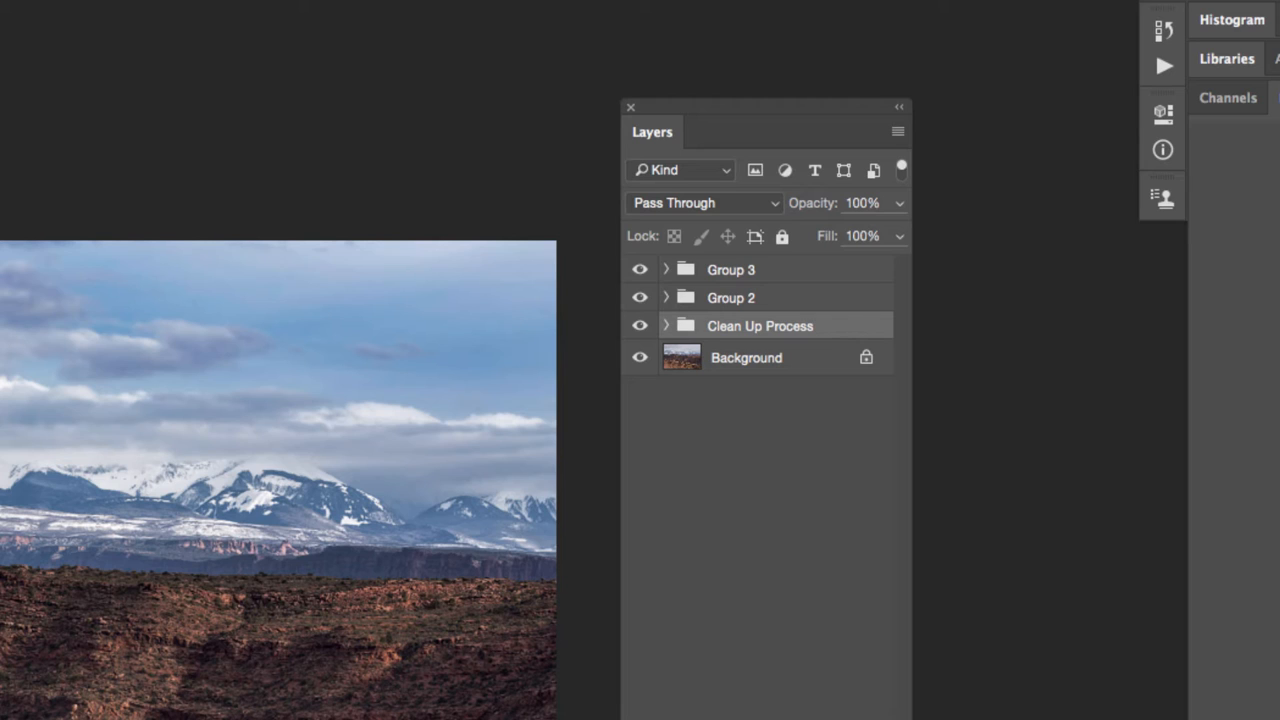
{"action": "double_click", "coordinate": [732, 296]}
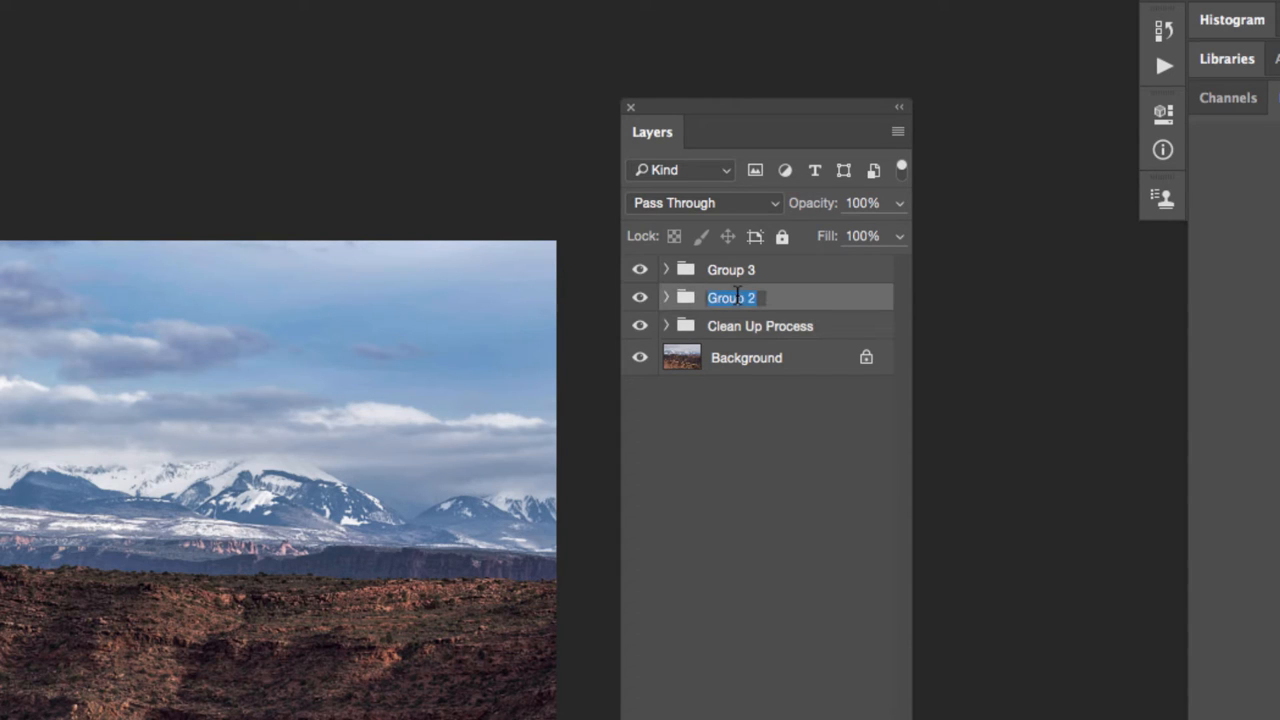
{"action": "type", "text": "Creative Process"}
{"action": "left_click", "coordinate": [742, 270]}
{"action": "type", "text": "Sharpening"}
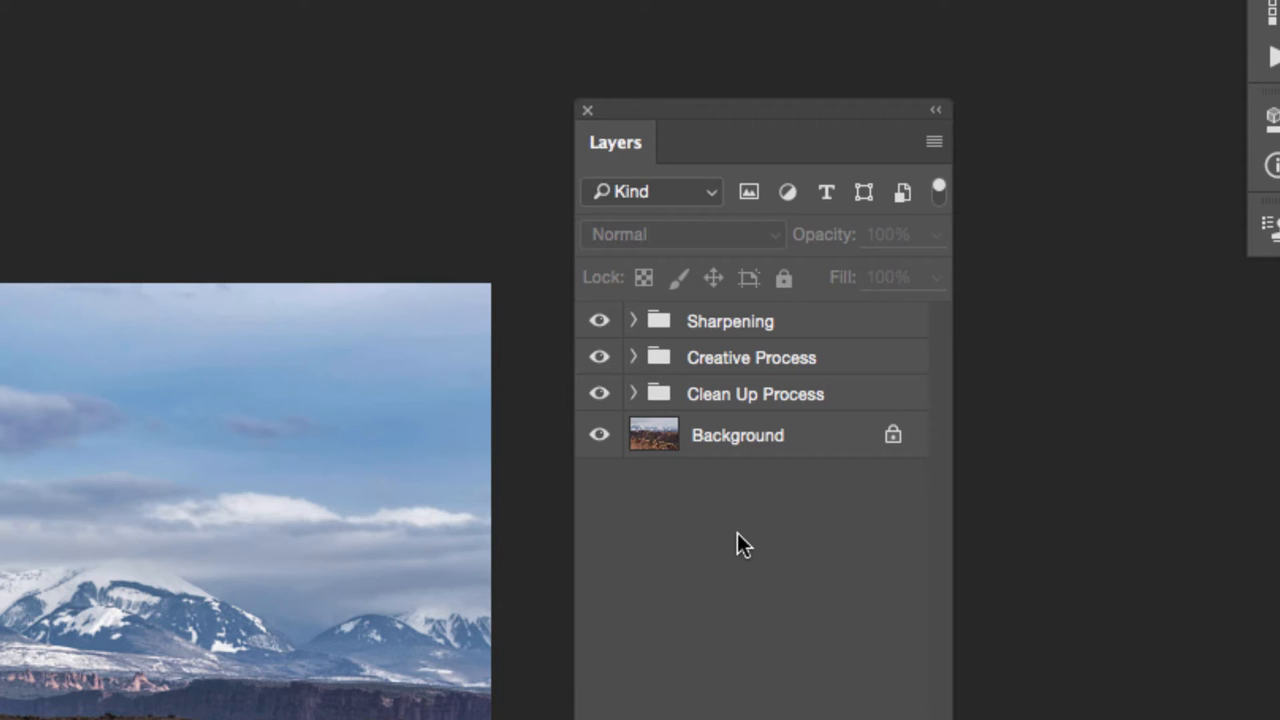
{"action": "mouse_move", "coordinate": [656, 444]}
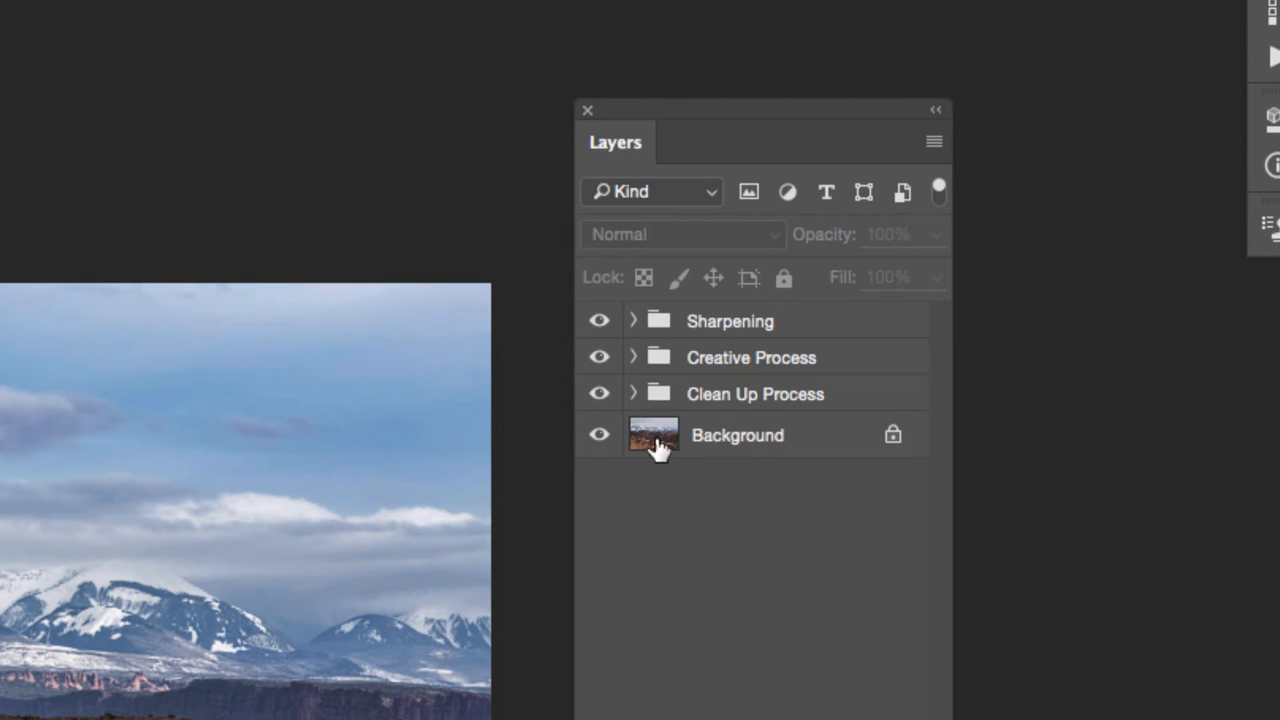
Expand Clean Up Process and rename its Dfine 2 layer to Noise Reduction
{"action": "left_click", "coordinate": [754, 392]}
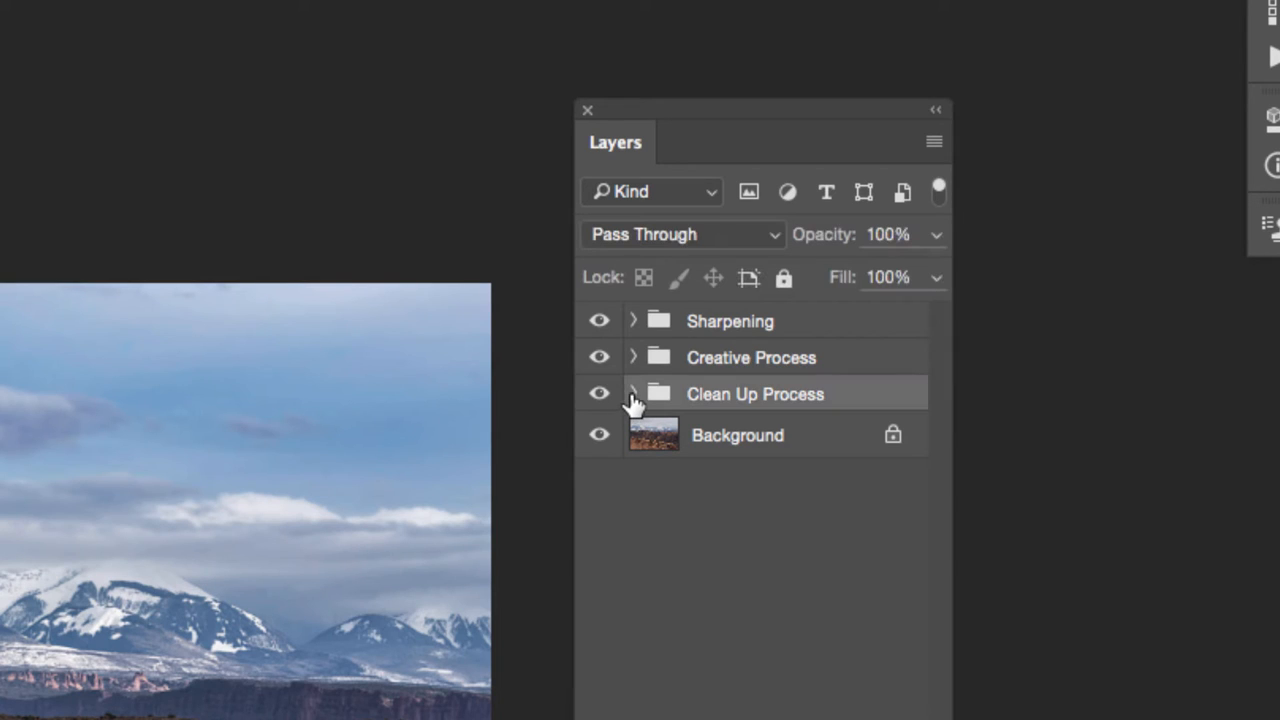
{"action": "left_click", "coordinate": [632, 392]}
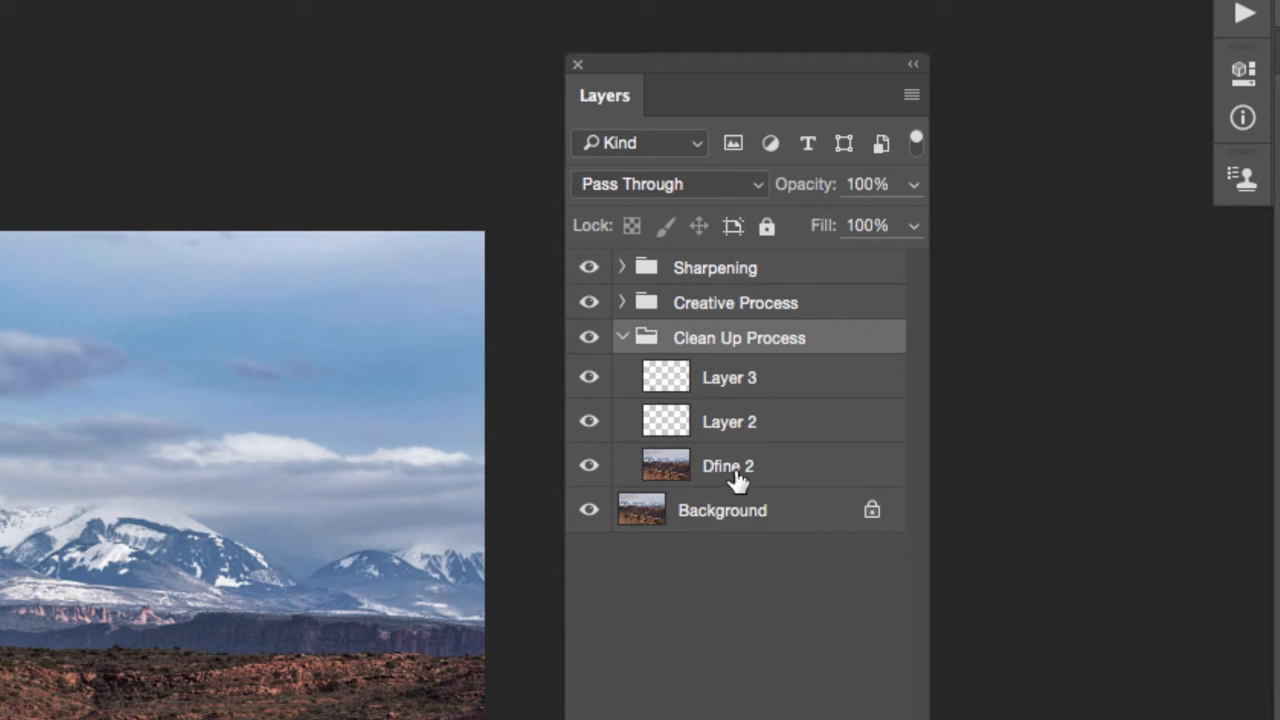
{"action": "mouse_move", "coordinate": [796, 480]}
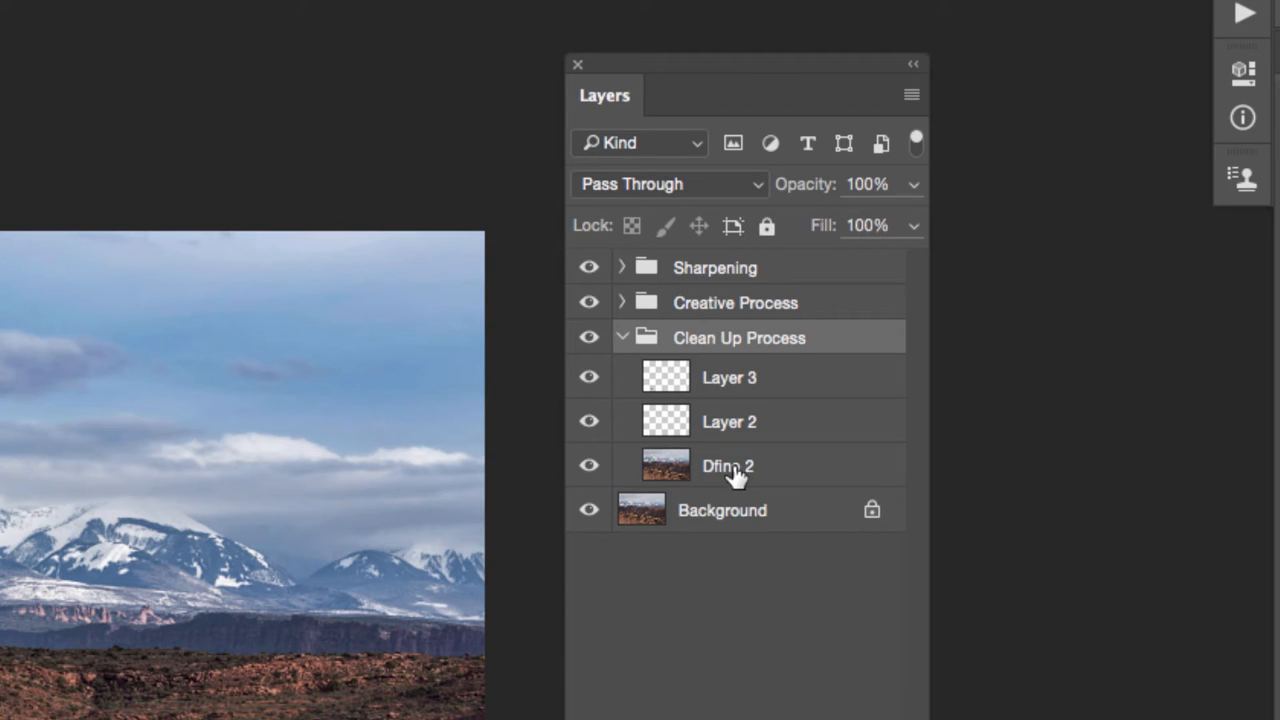
{"action": "double_click", "coordinate": [728, 466]}
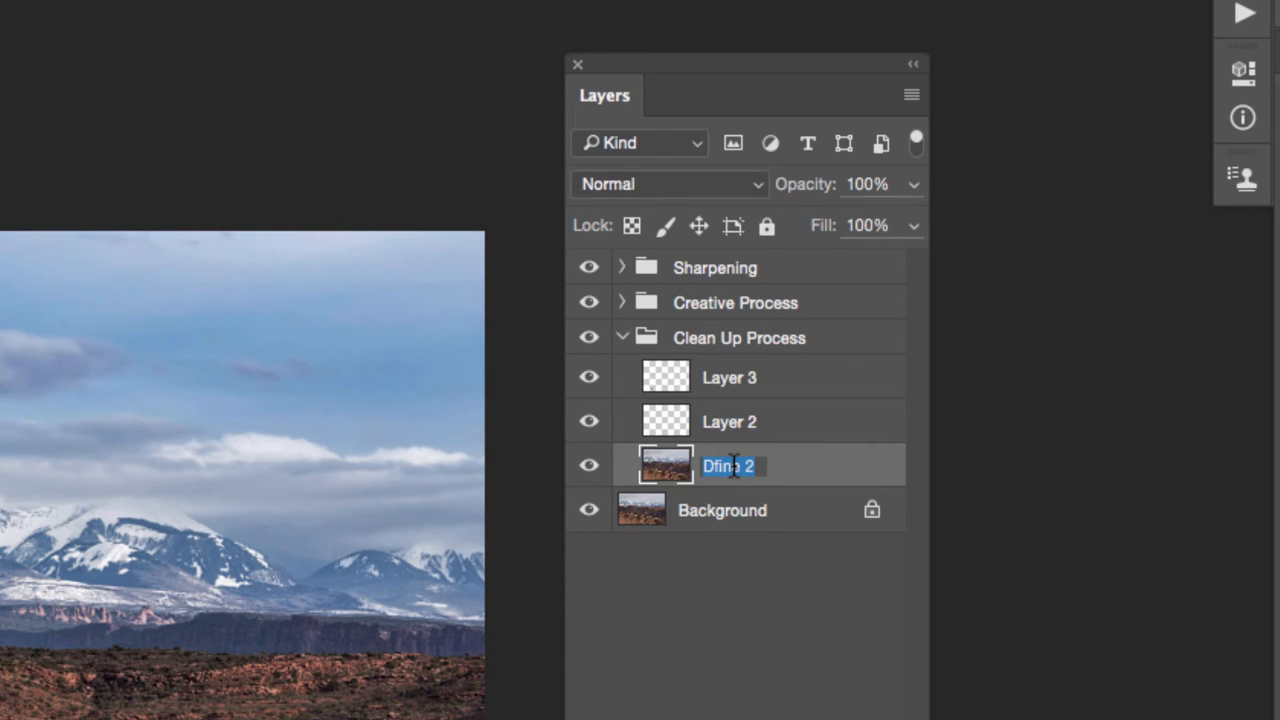
{"action": "type", "text": "Noie"}
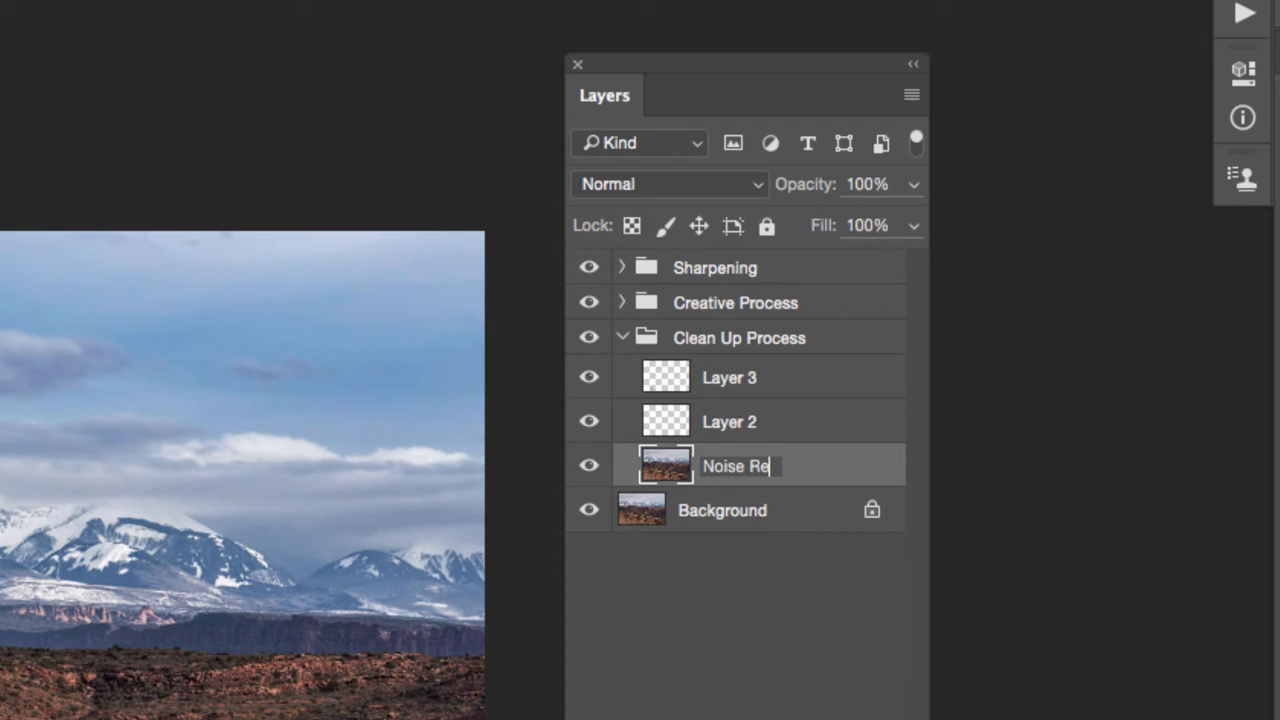
{"action": "type", "text": "duction"}
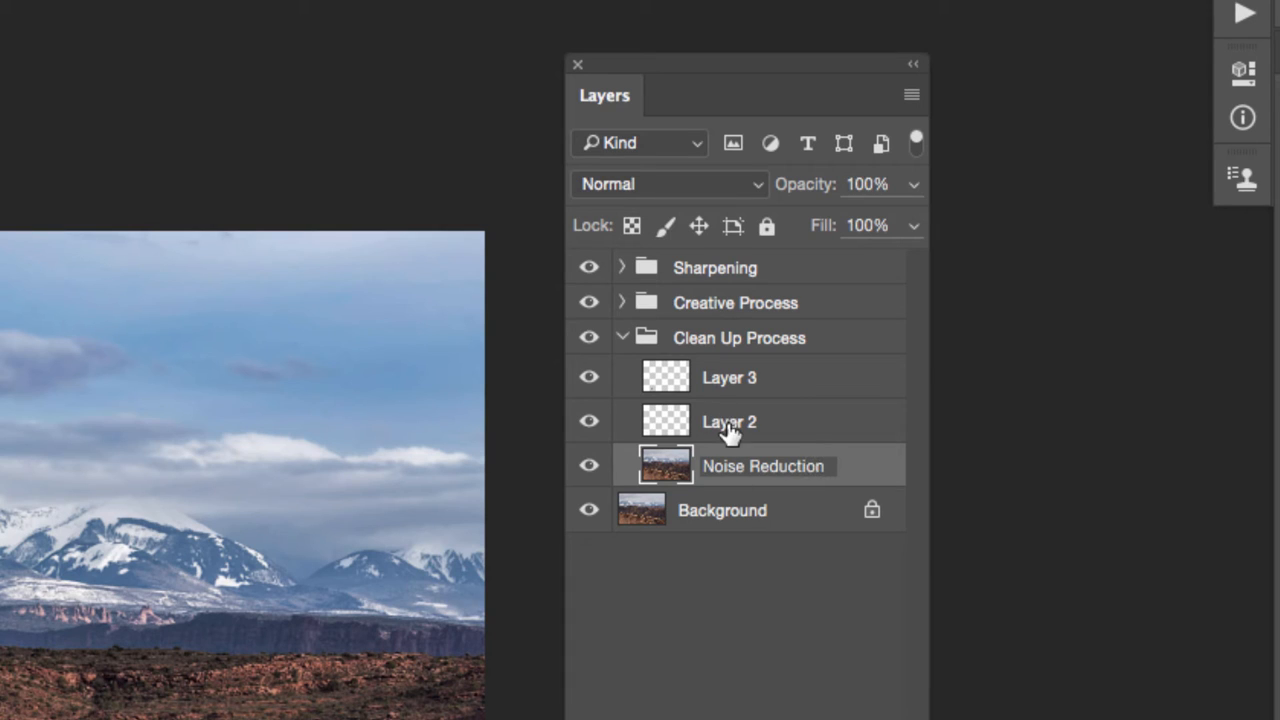
Rename Layer 2 in the group to Remove Spots
{"action": "left_click", "coordinate": [728, 420]}
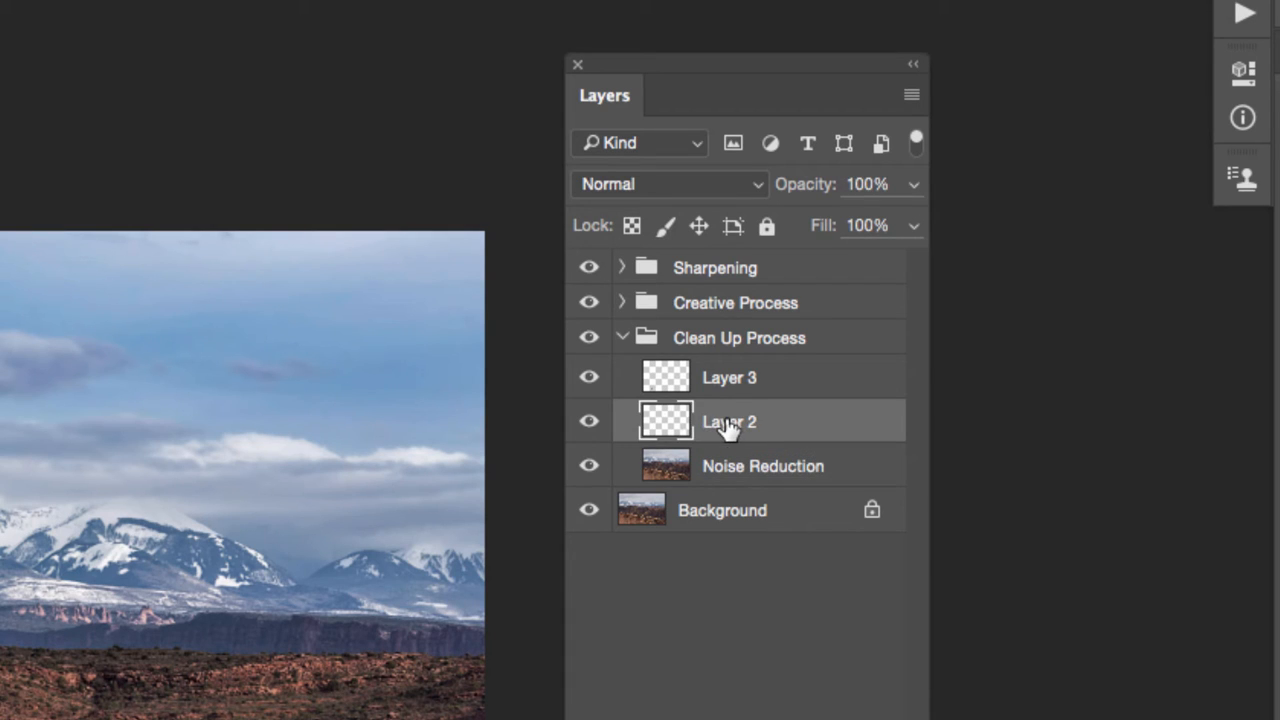
{"action": "type", "text": "Remove Rocks"}
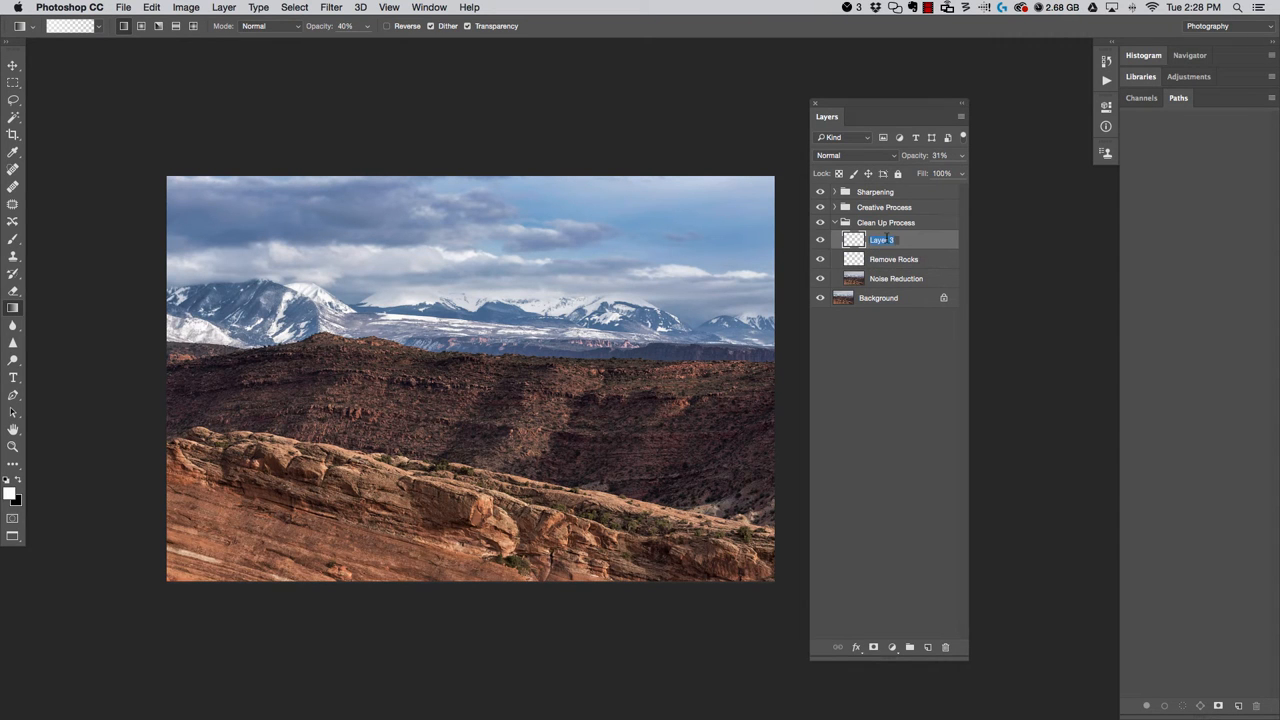
{"action": "type", "text": "Remove Spots"}
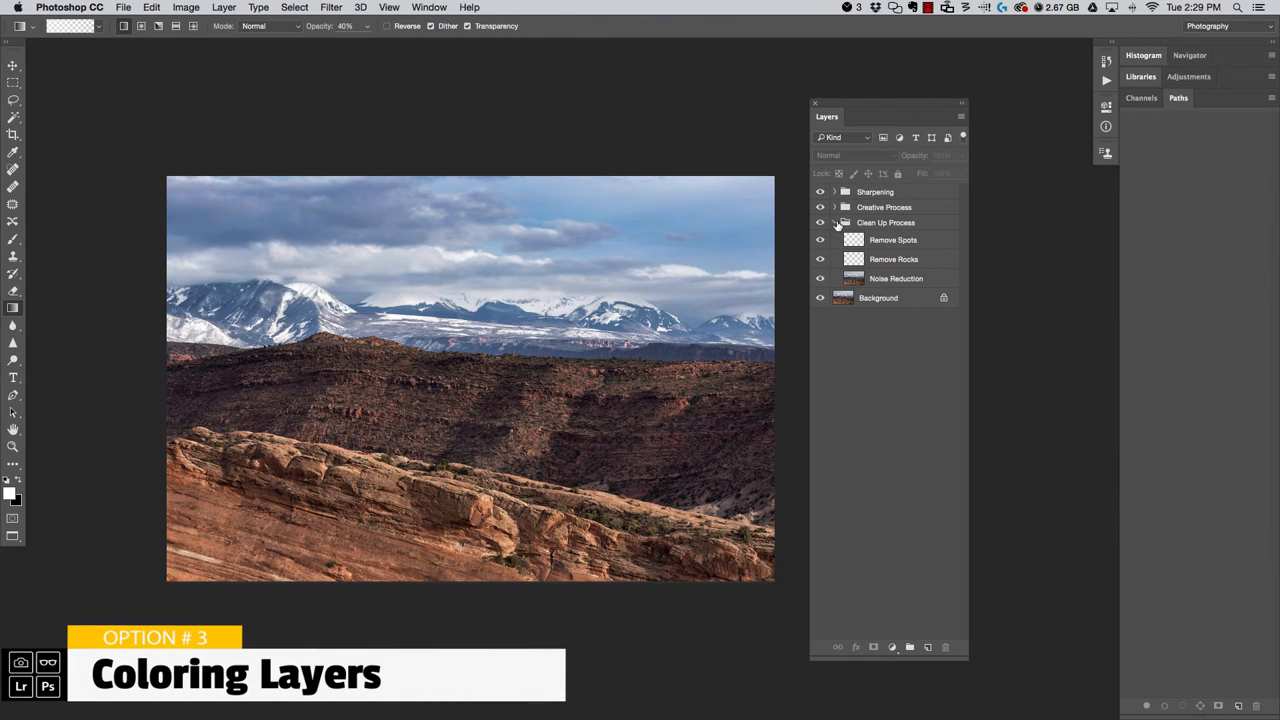
Expand all three groups at once so every layer and its filters show
{"action": "left_click", "coordinate": [836, 222]}
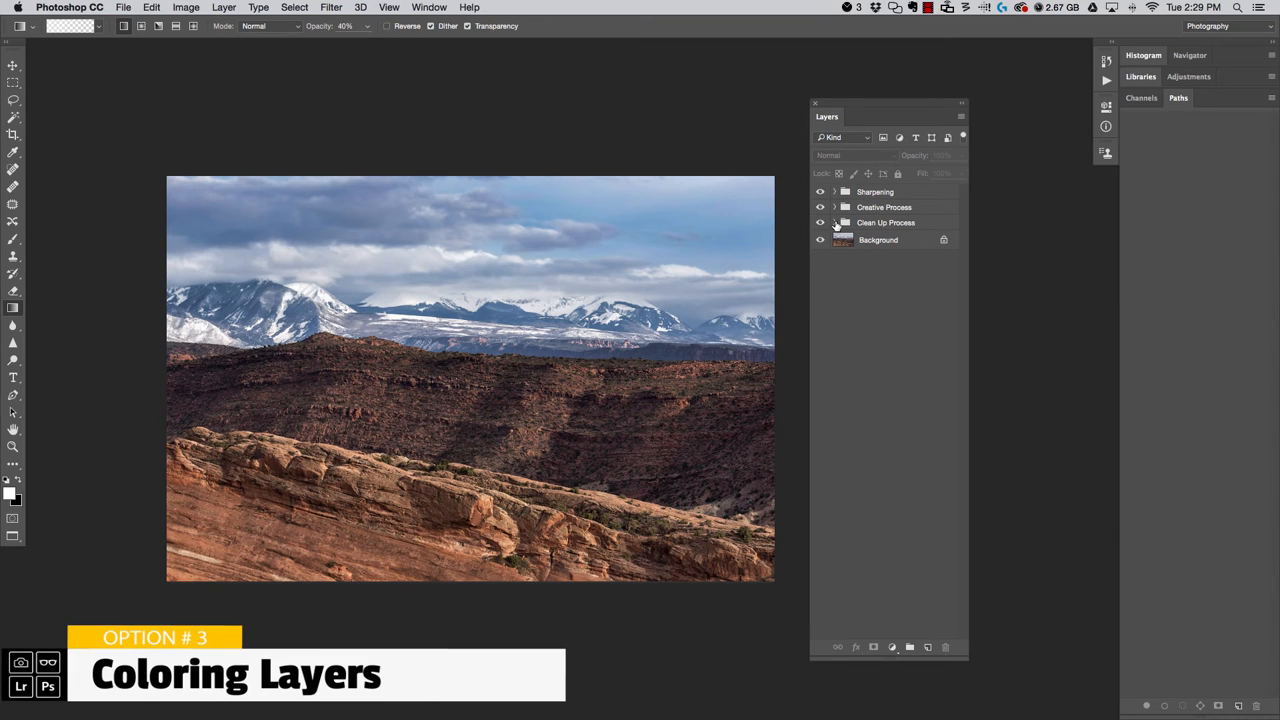
{"action": "left_click", "coordinate": [836, 224]}
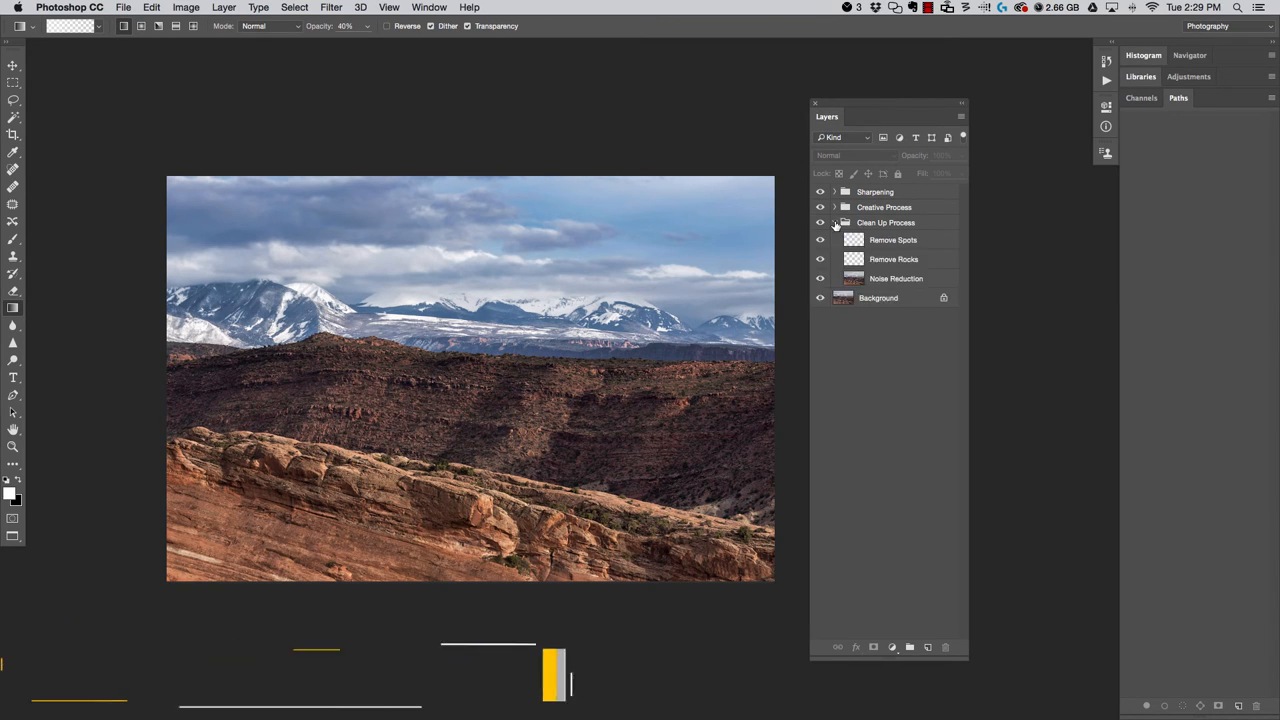
{"action": "left_click", "coordinate": [836, 192]}
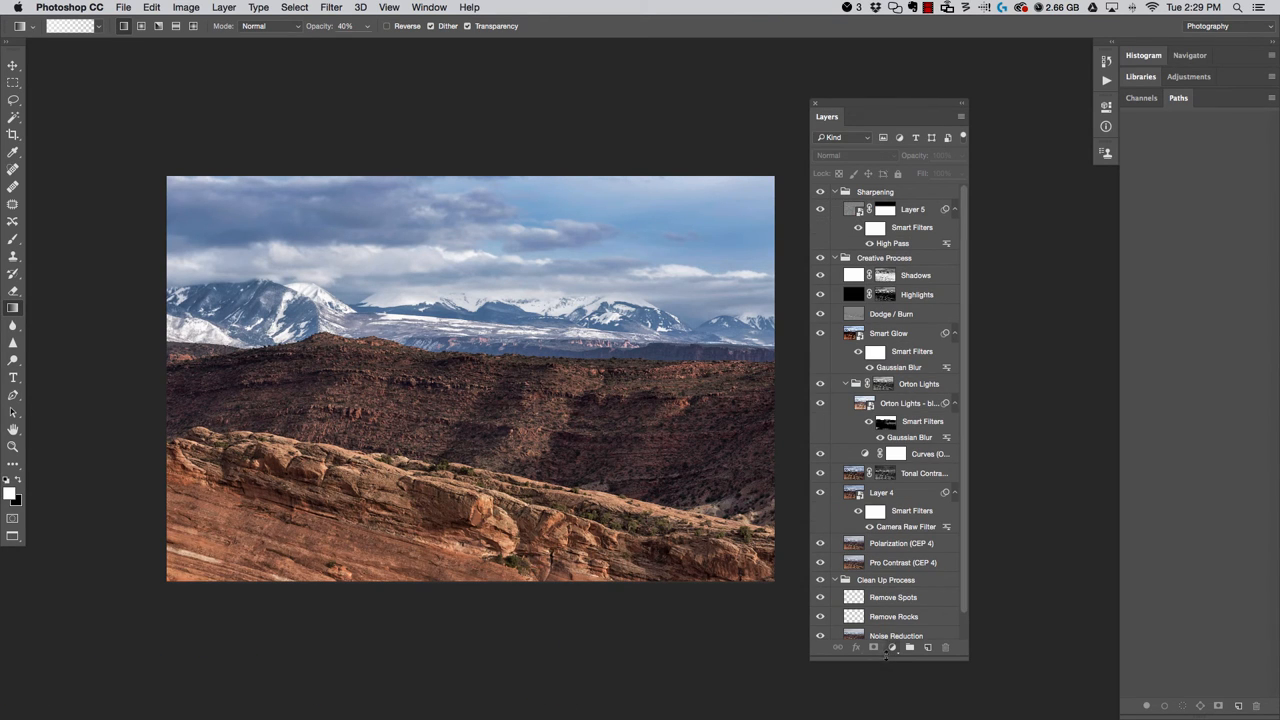
{"action": "scroll", "scroll_direction": "down", "scroll_amount": 3}
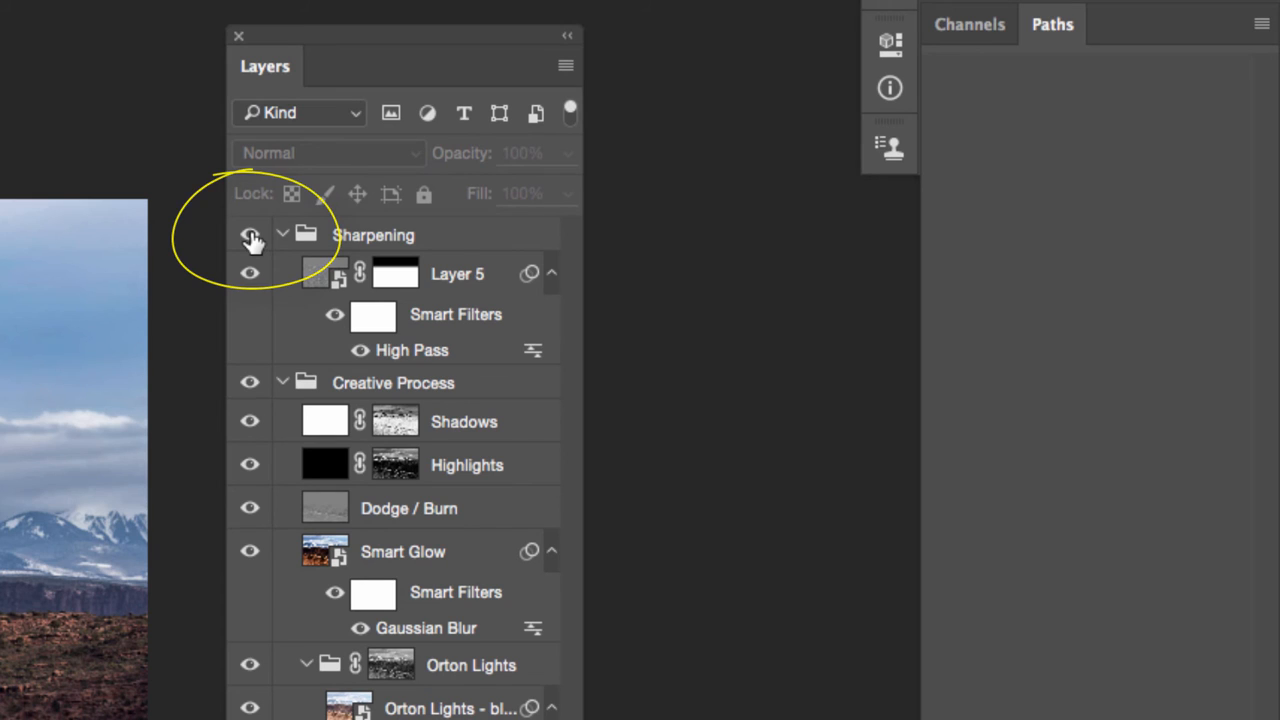
Label the Sharpening group blue and the Creative Process group yellow via their eye icons
{"action": "right_click", "coordinate": [250, 236]}
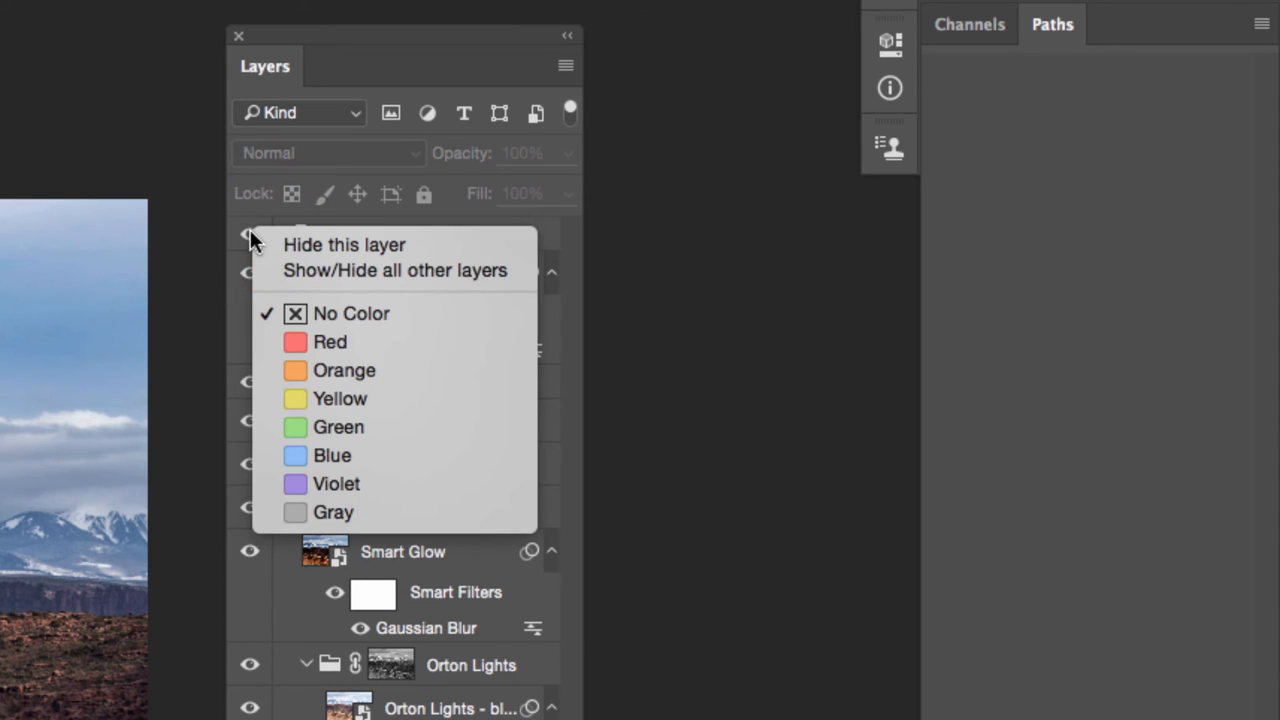
{"action": "mouse_move", "coordinate": [296, 324]}
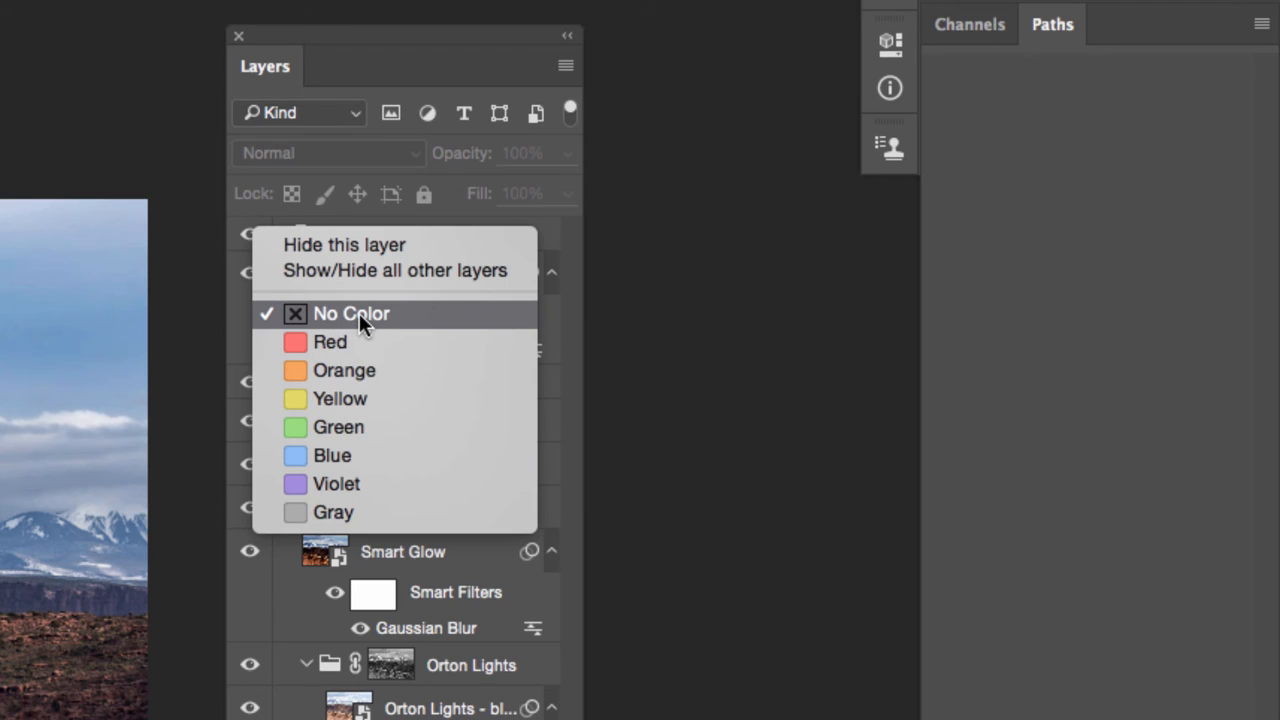
{"action": "mouse_move", "coordinate": [340, 398]}
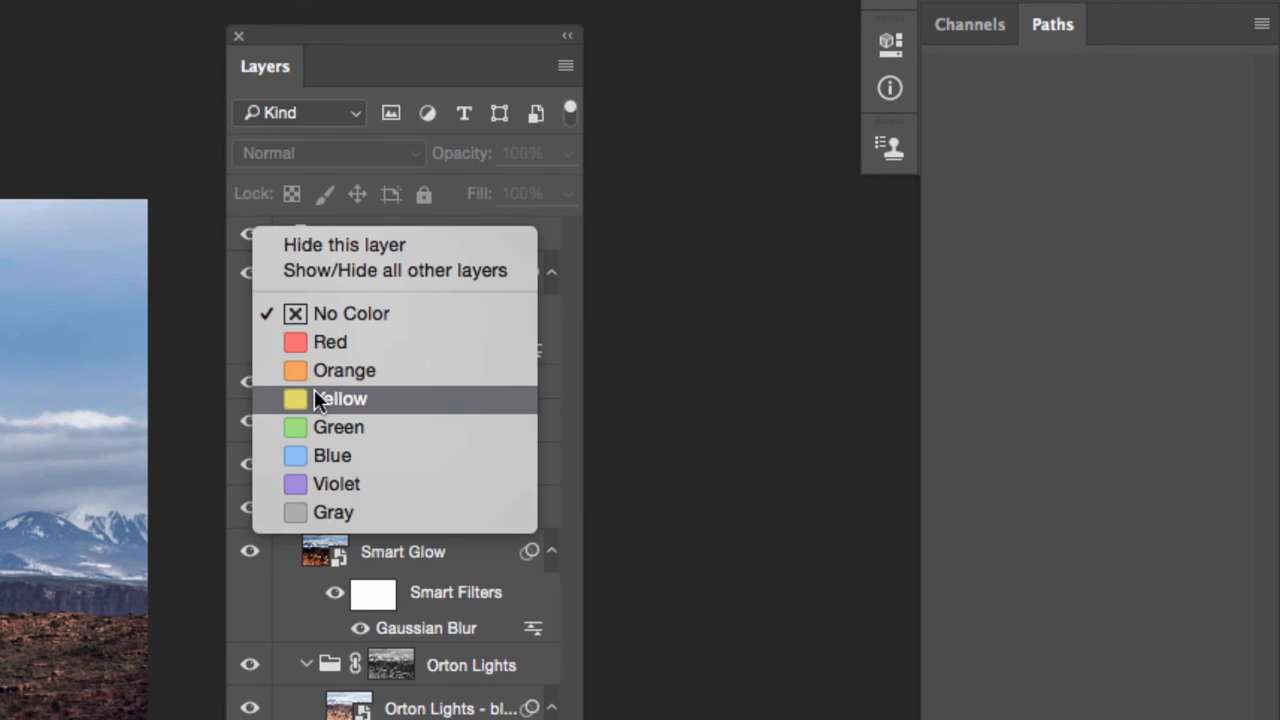
{"action": "mouse_move", "coordinate": [304, 456]}
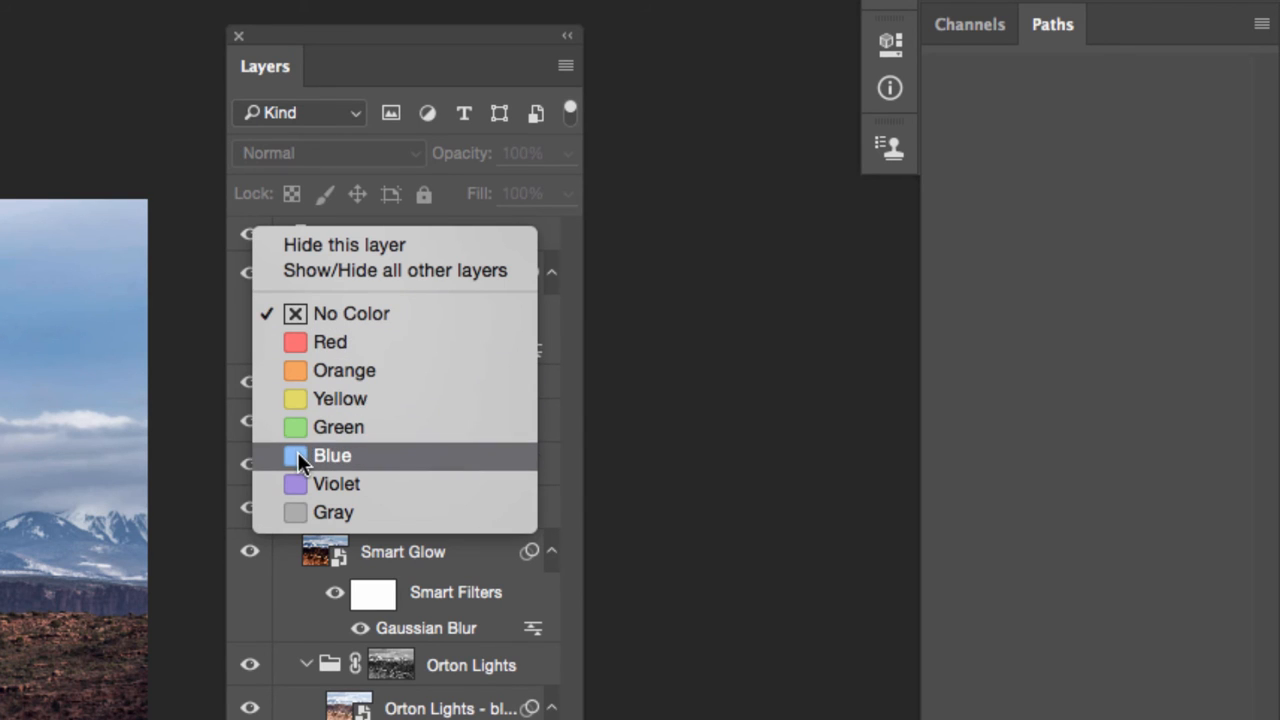
{"action": "left_click", "coordinate": [332, 456]}
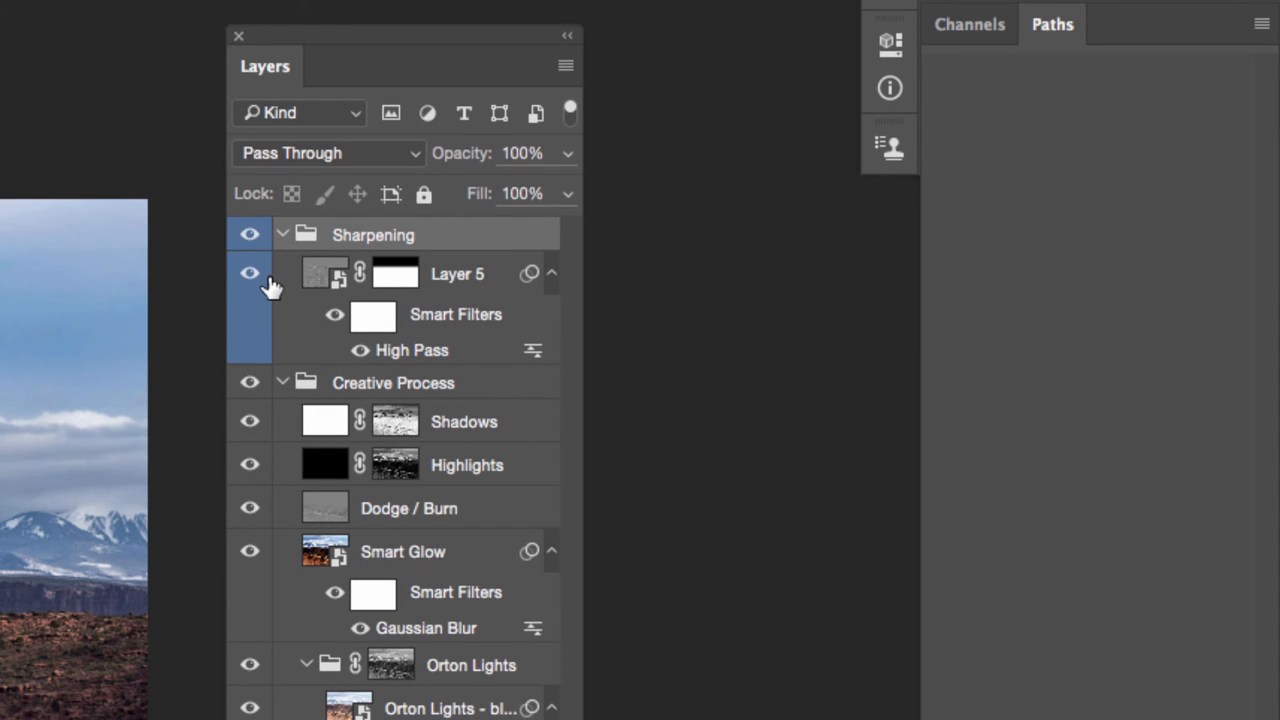
{"action": "mouse_move", "coordinate": [248, 272]}
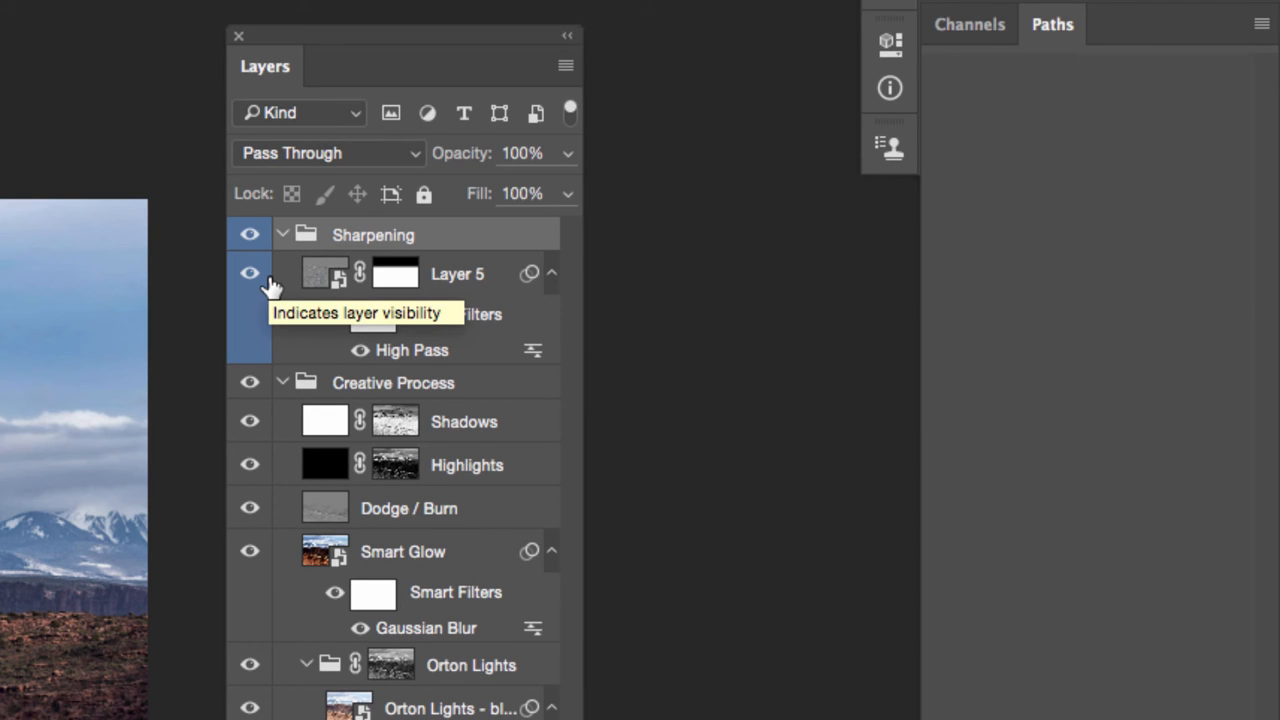
{"action": "mouse_move", "coordinate": [290, 390]}
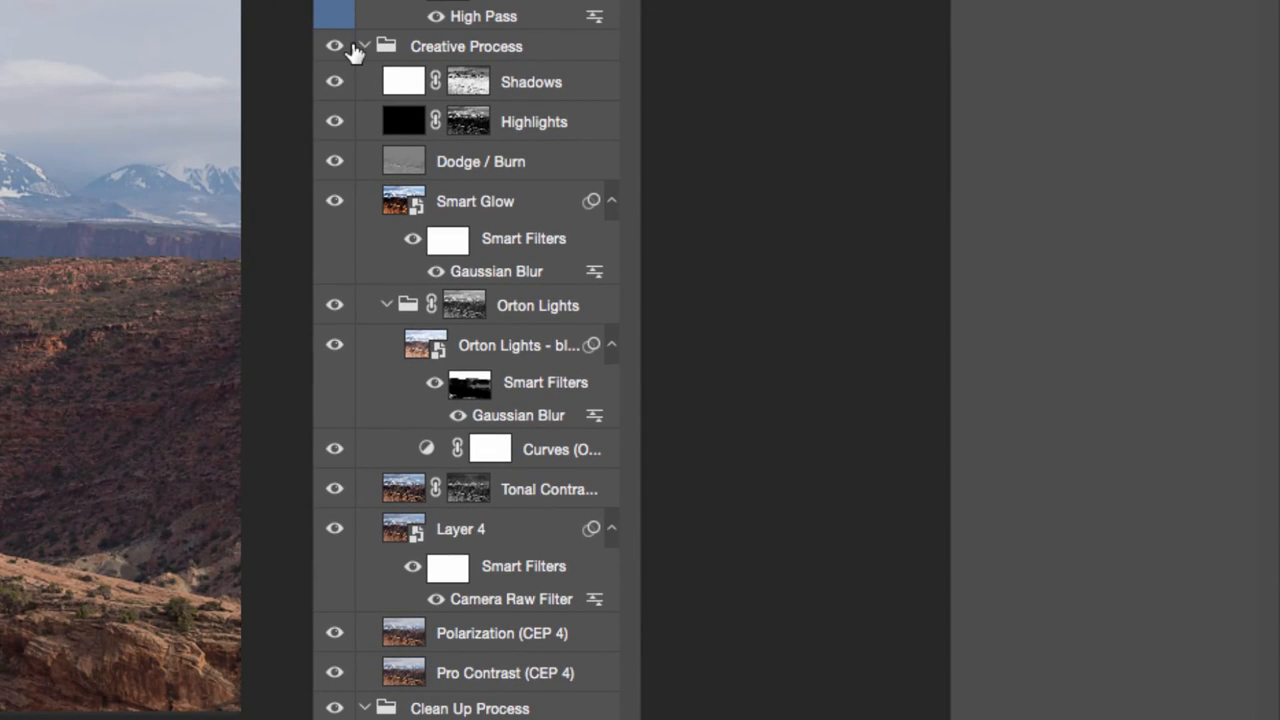
{"action": "left_click", "coordinate": [334, 46]}
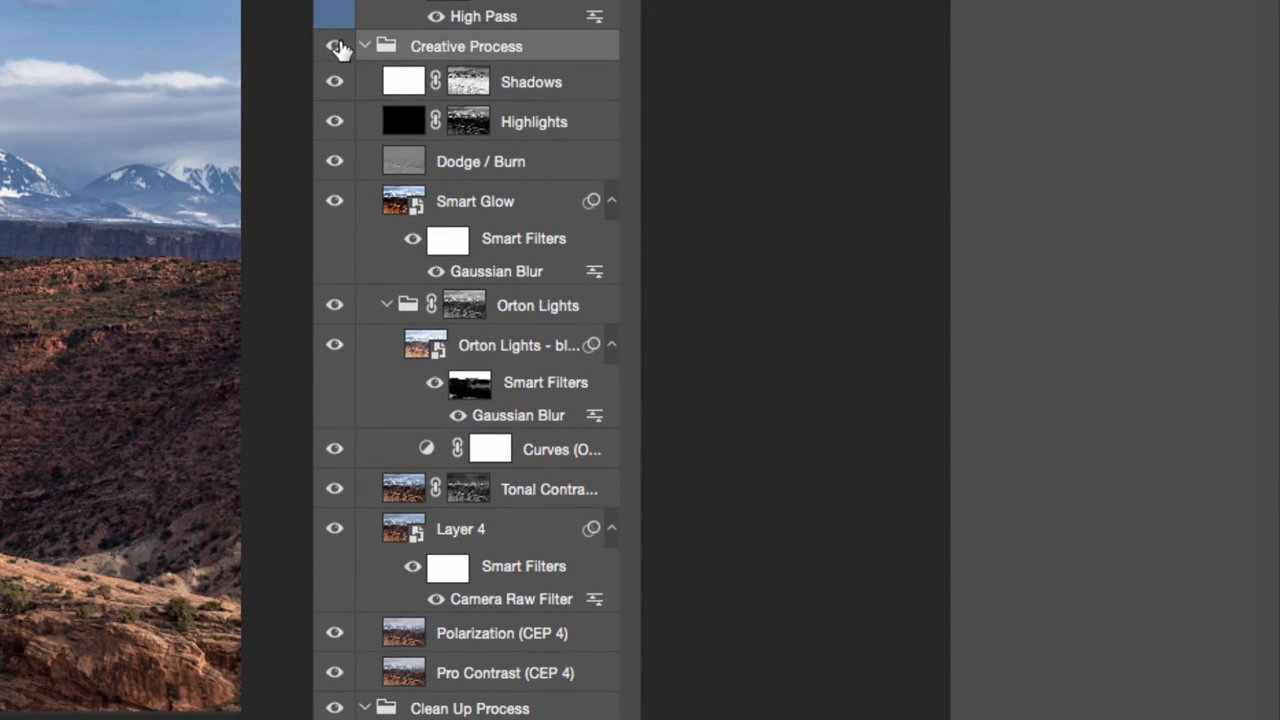
{"action": "right_click", "coordinate": [334, 46]}
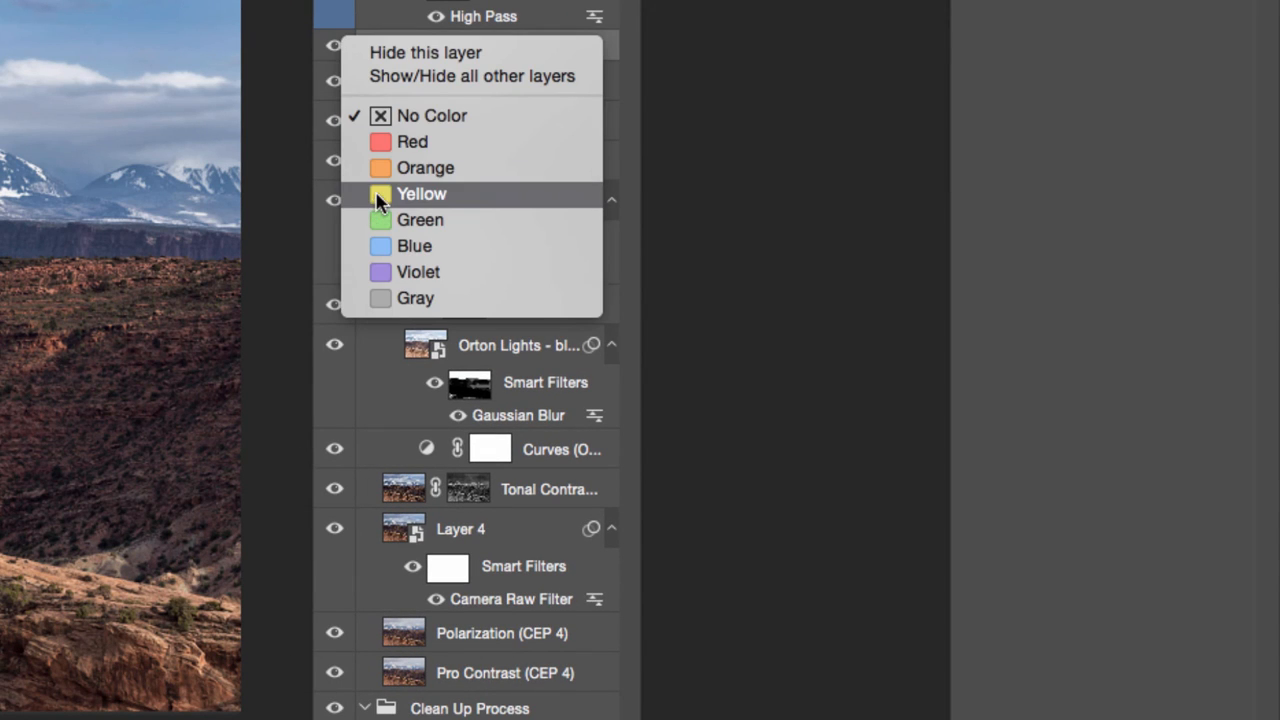
{"action": "left_click", "coordinate": [420, 194]}
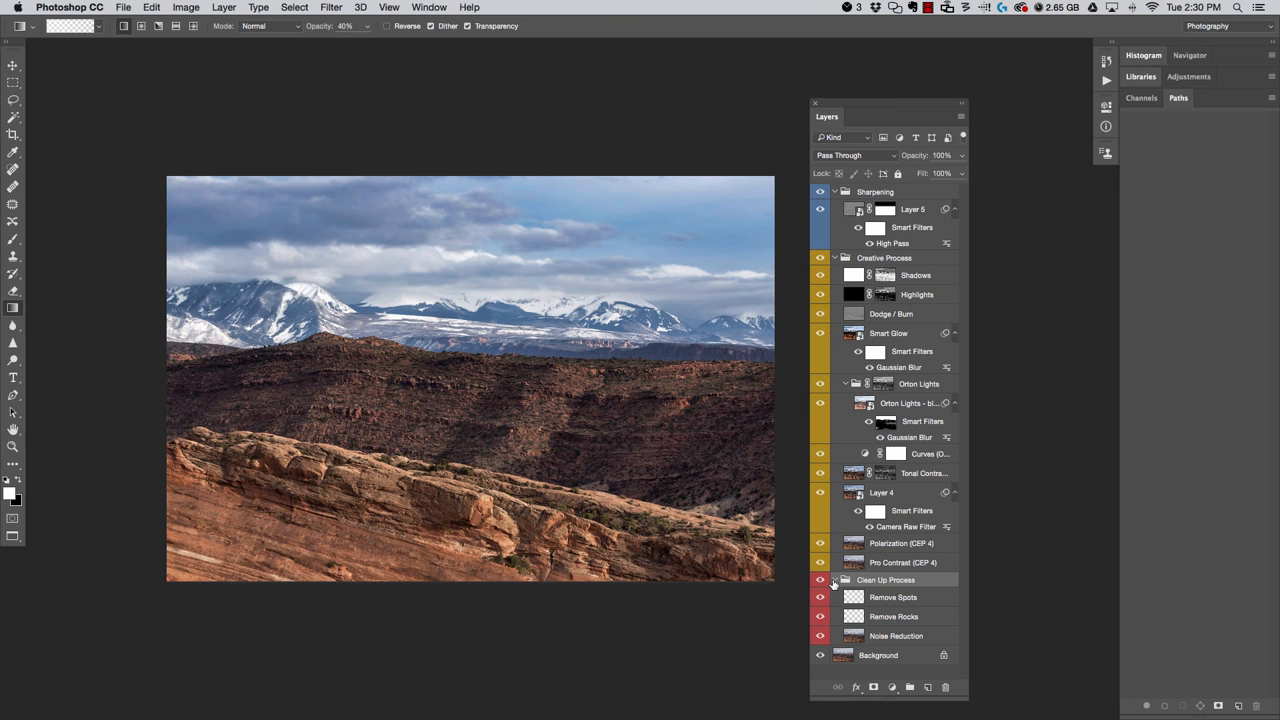
Collapse all three groups, leaving Sharpening, Creative Process, Clean Up Process and Background listed
{"action": "left_click", "coordinate": [836, 258]}
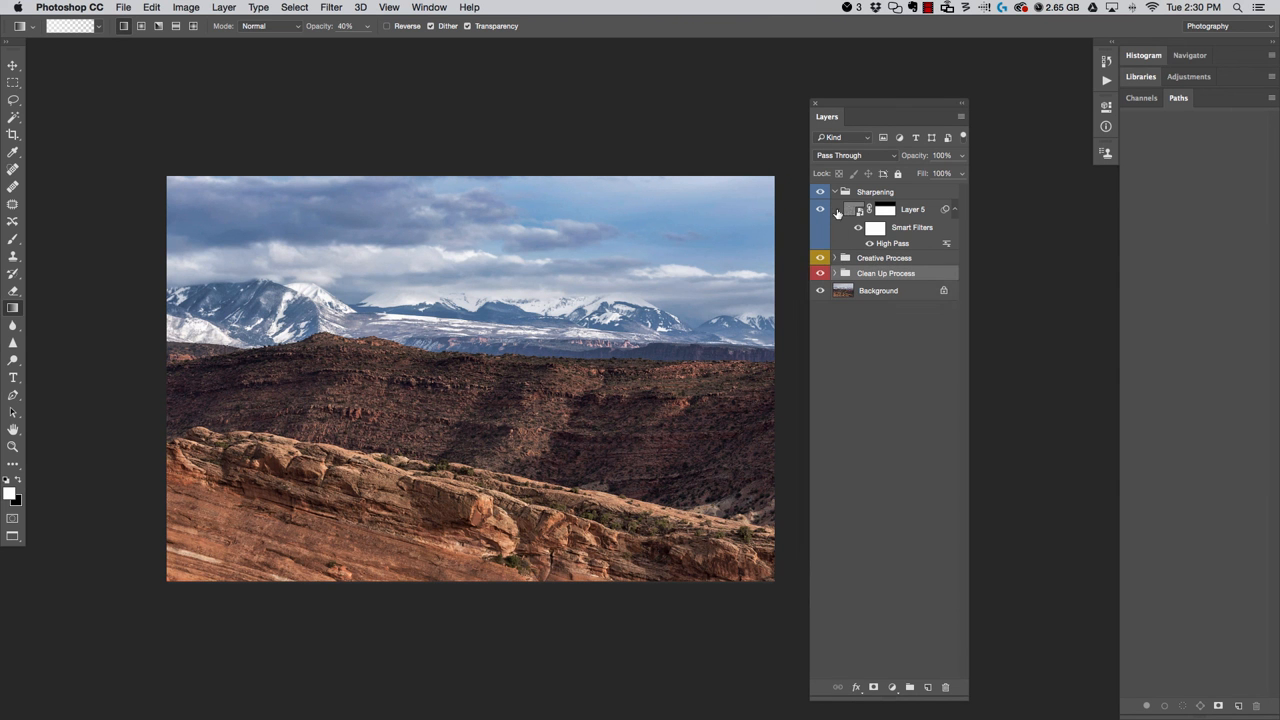
{"action": "left_click", "coordinate": [834, 192]}
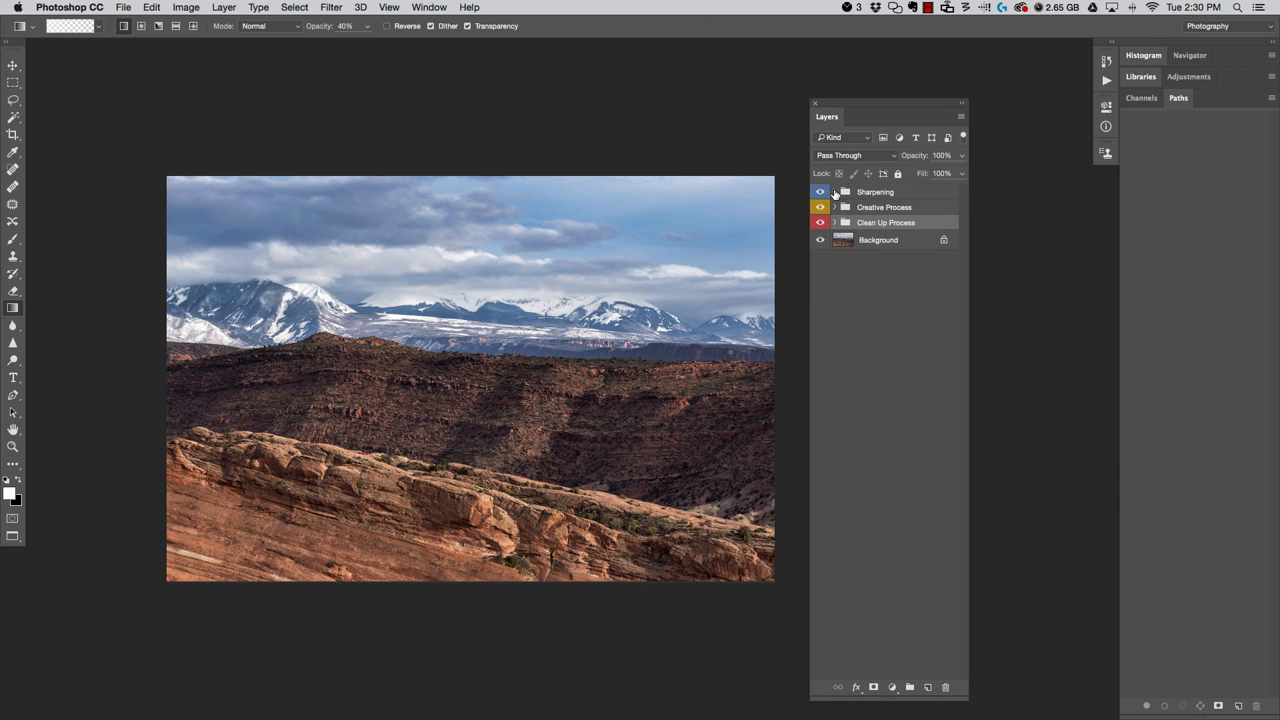
{"action": "left_click", "coordinate": [820, 192]}
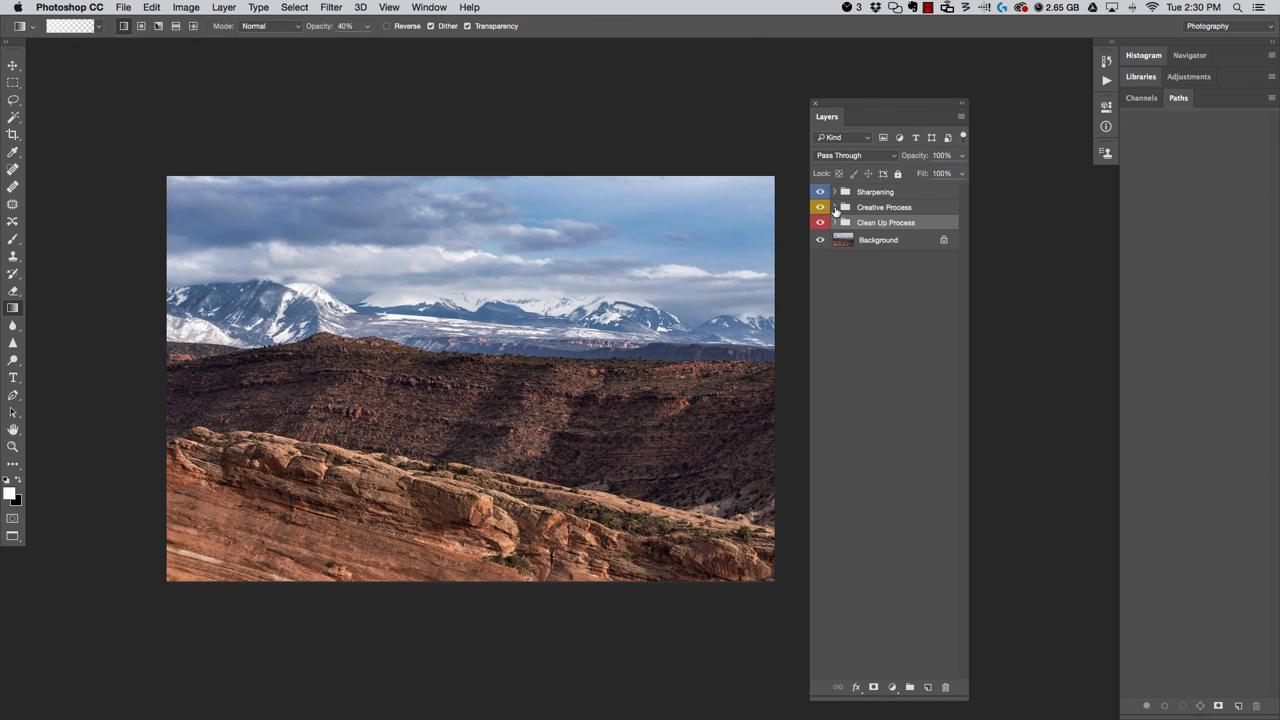
{"action": "left_click", "coordinate": [836, 206]}
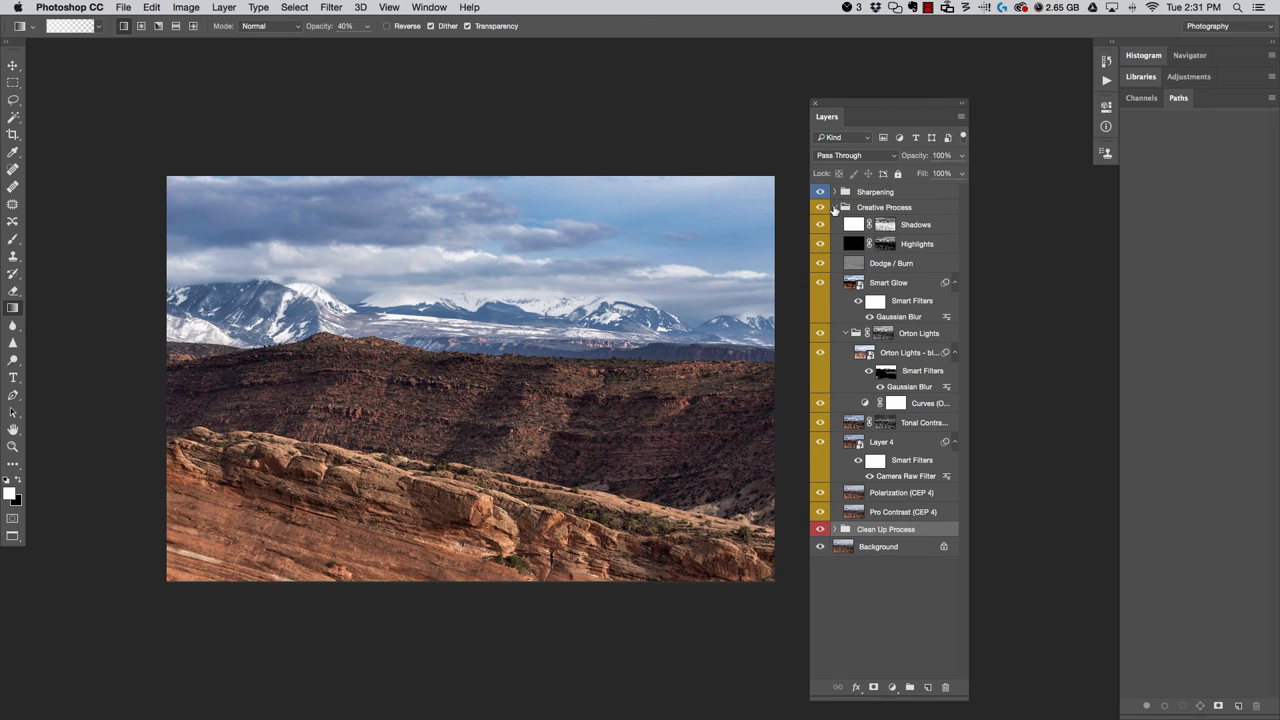
{"action": "left_click", "coordinate": [834, 206]}
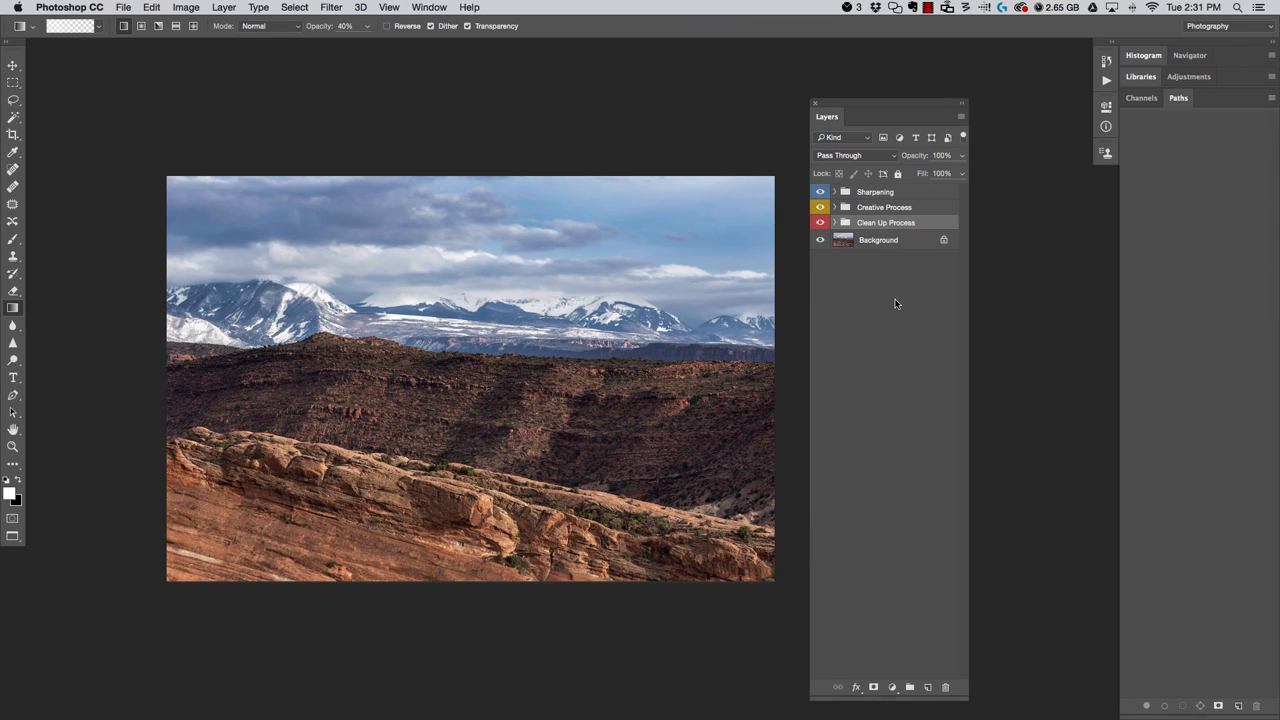